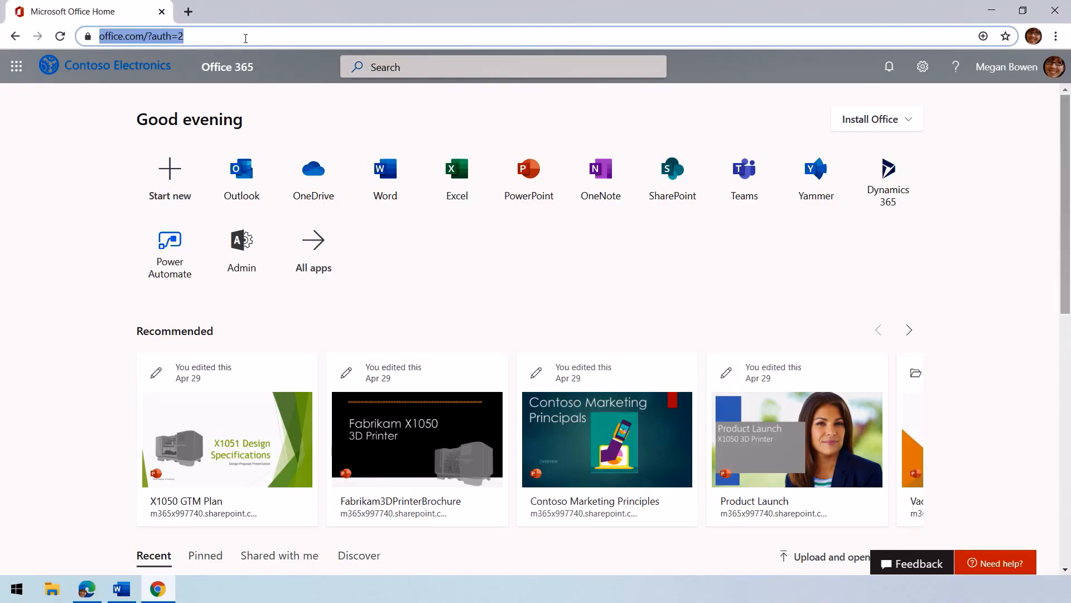
- Search Bing for Nestor Wilke, filter to Work results, and open the Contoso search extension
{"action": "type", "text": "nestor wilke"}
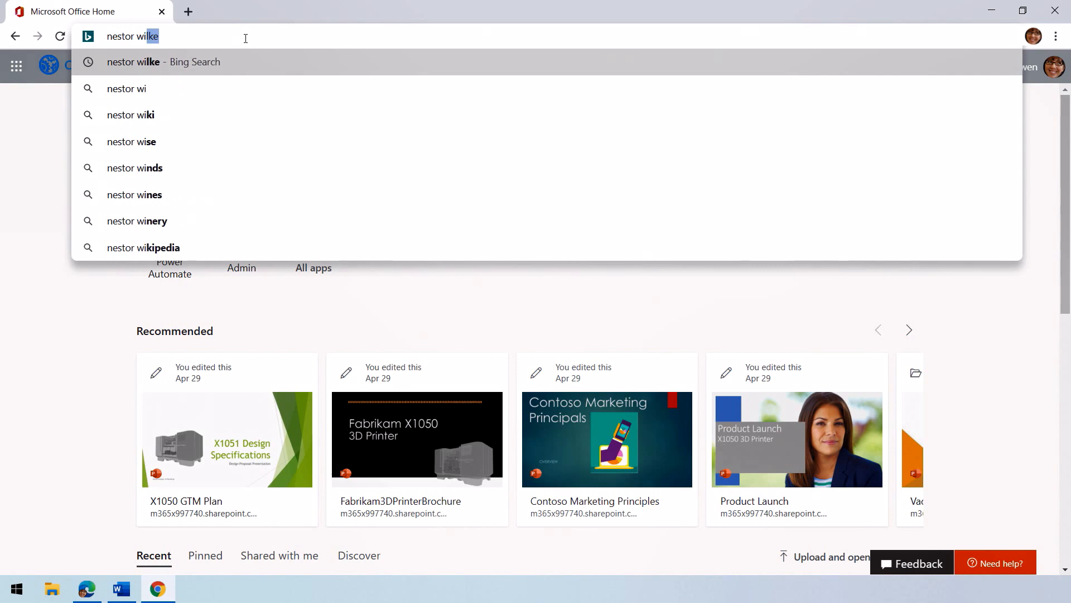
{"action": "left_click", "coordinate": [164, 61]}
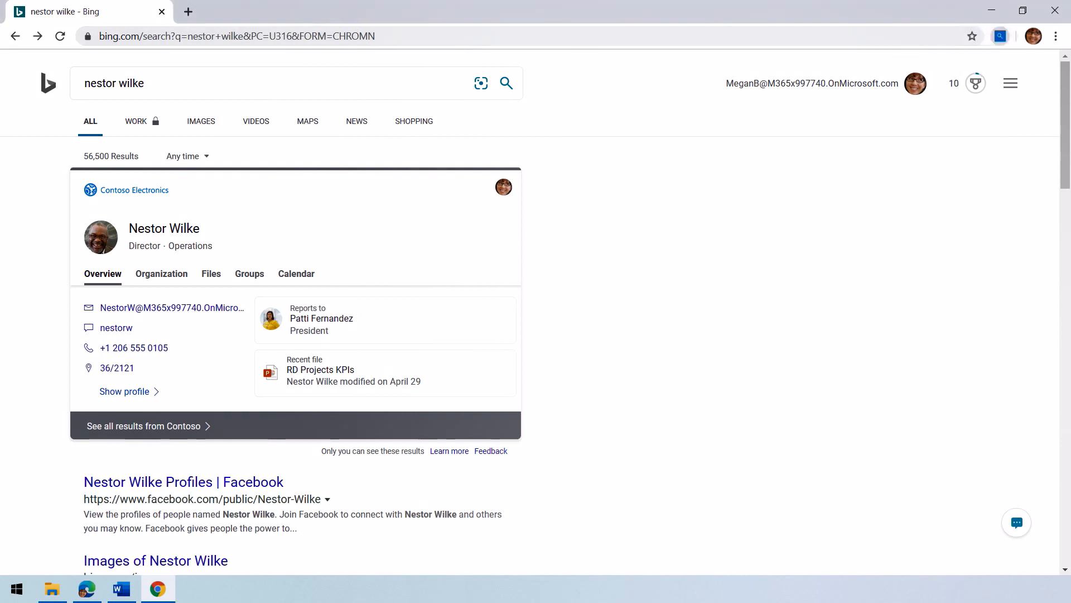
{"action": "mouse_move", "coordinate": [221, 174]}
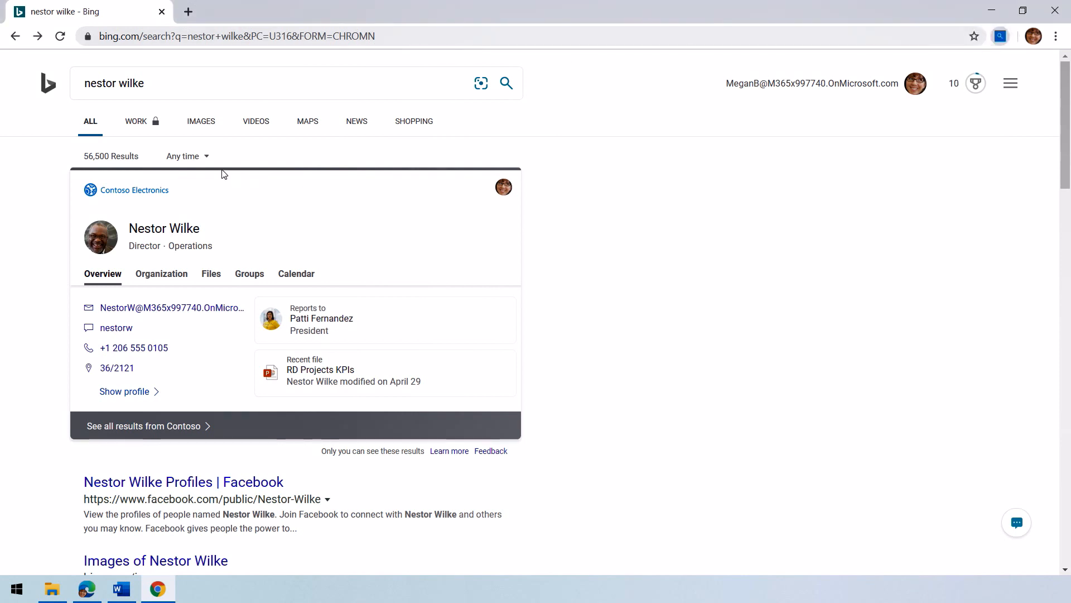
{"action": "left_click", "coordinate": [137, 121]}
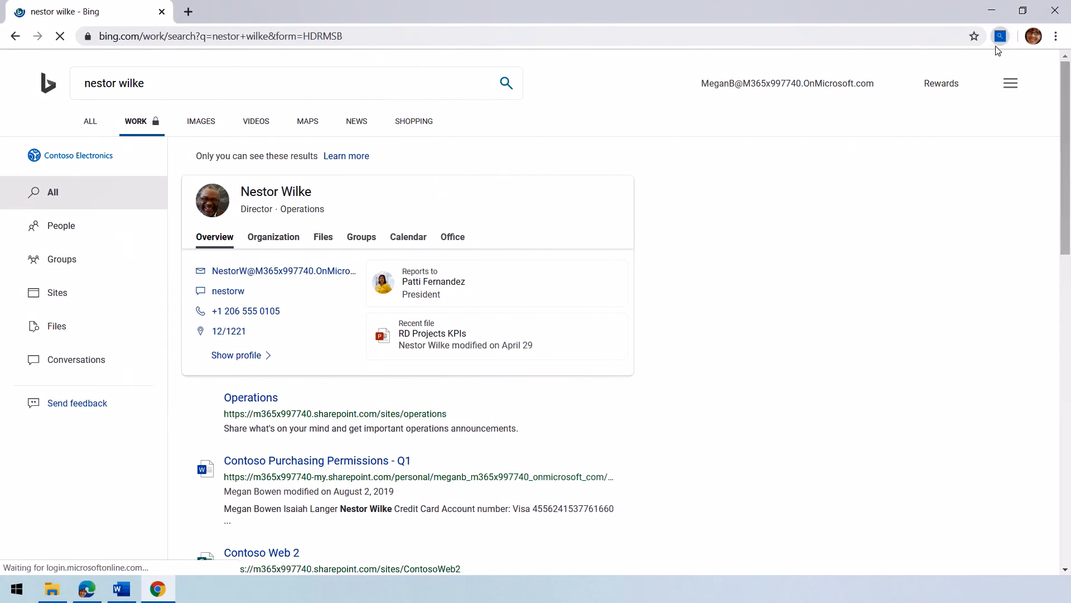
{"action": "left_click", "coordinate": [999, 36]}
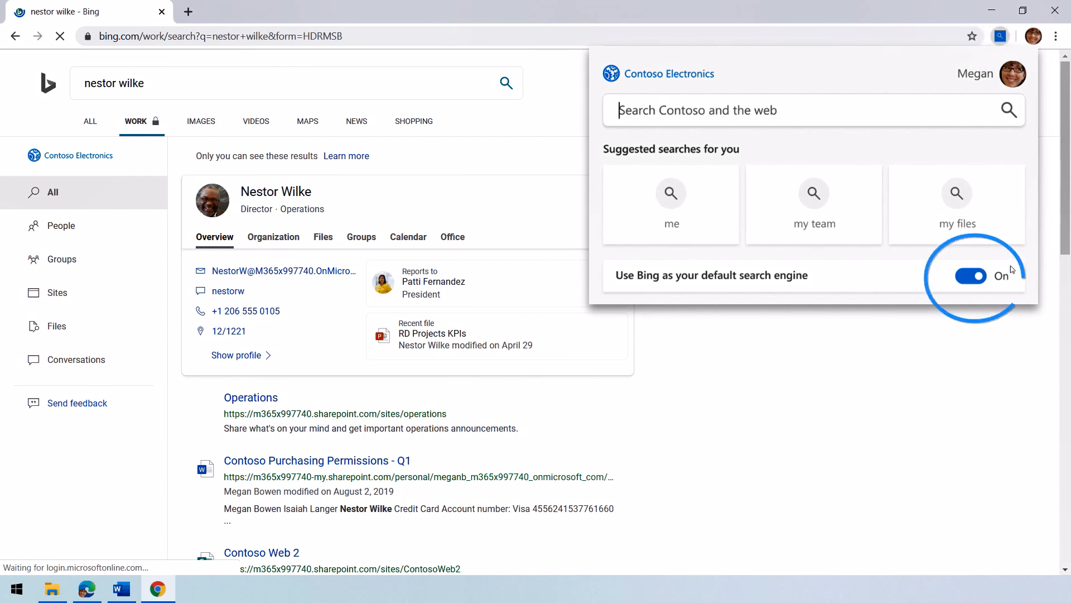
{"action": "mouse_move", "coordinate": [996, 294]}
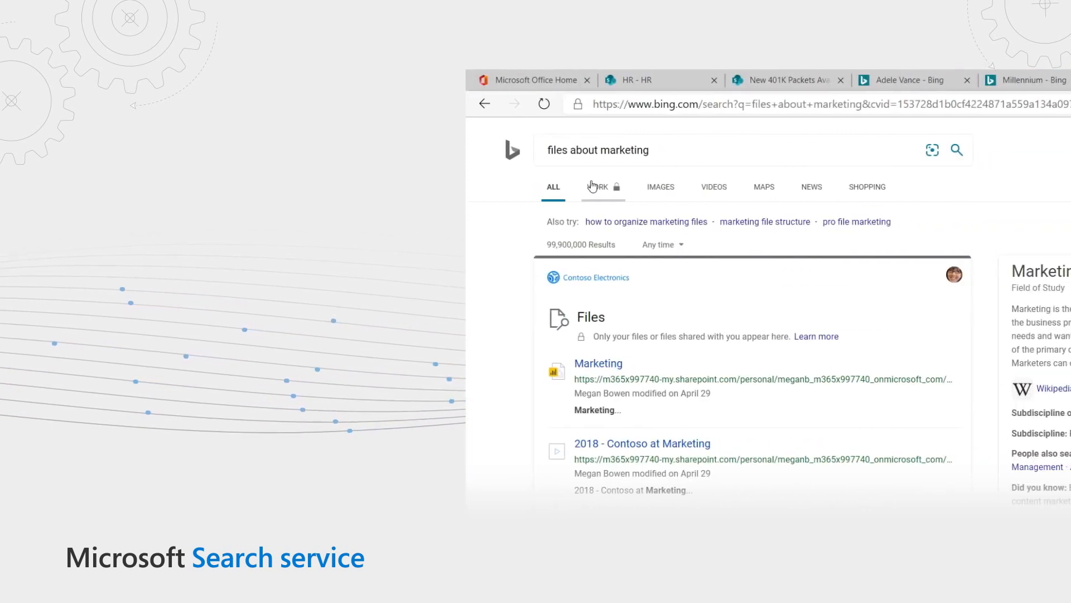
- Open the Configurations tab of Microsoft Search for the Bing settings
{"action": "left_click", "coordinate": [601, 186]}
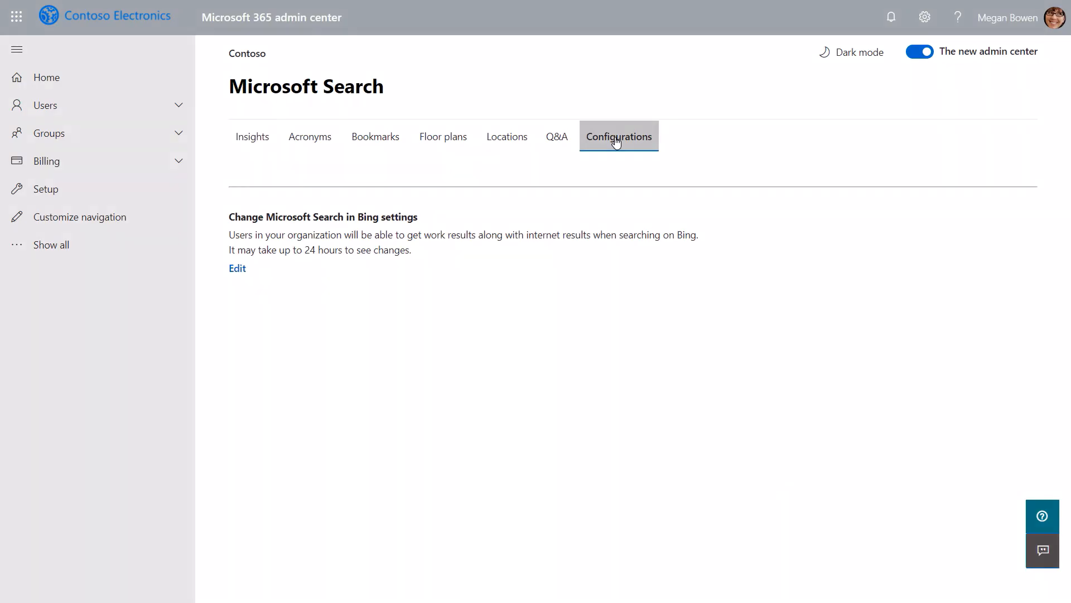
- Open the Edit panel for Change Microsoft Search in Bing settings
{"action": "left_click", "coordinate": [237, 268]}
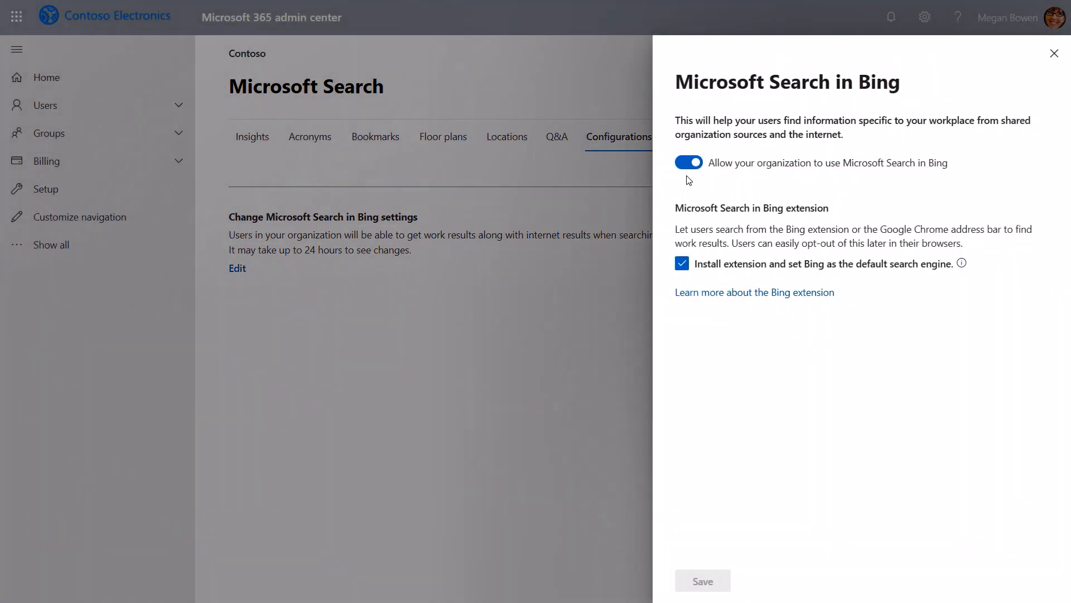
{"action": "mouse_move", "coordinate": [700, 281]}
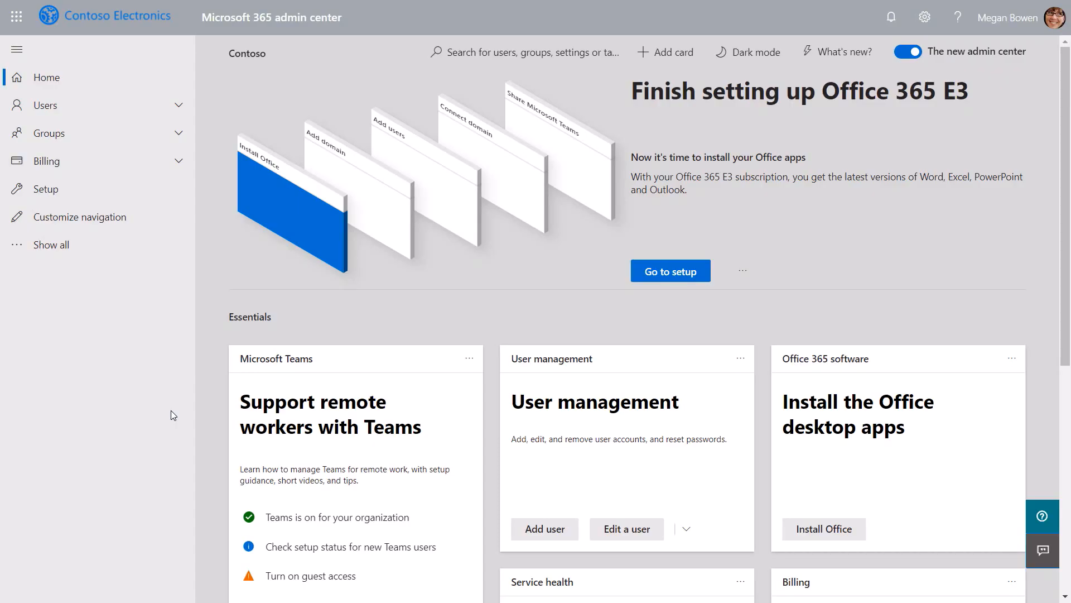
- Reach Microsoft Search through All admin centers and show its Acronyms tab
{"action": "left_click", "coordinate": [50, 243]}
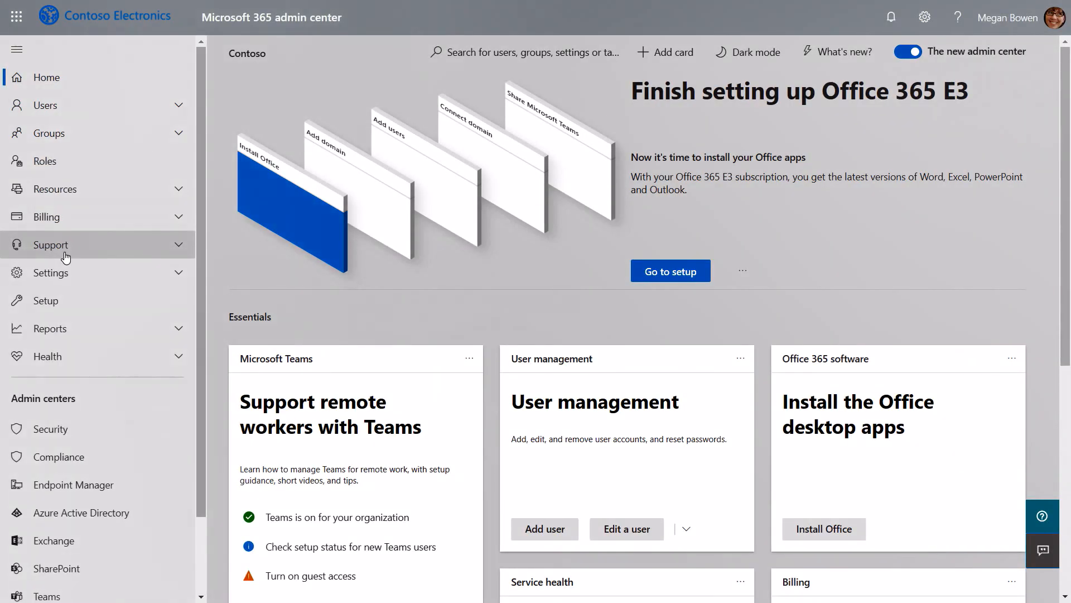
{"action": "scroll", "scroll_direction": "down", "scroll_amount": 3}
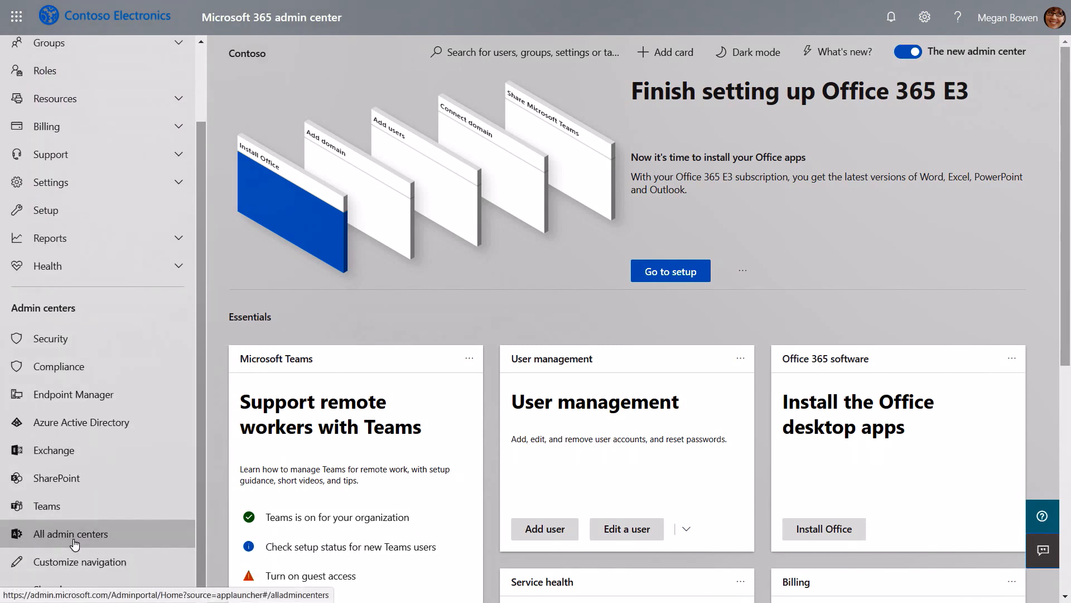
{"action": "left_click", "coordinate": [70, 534]}
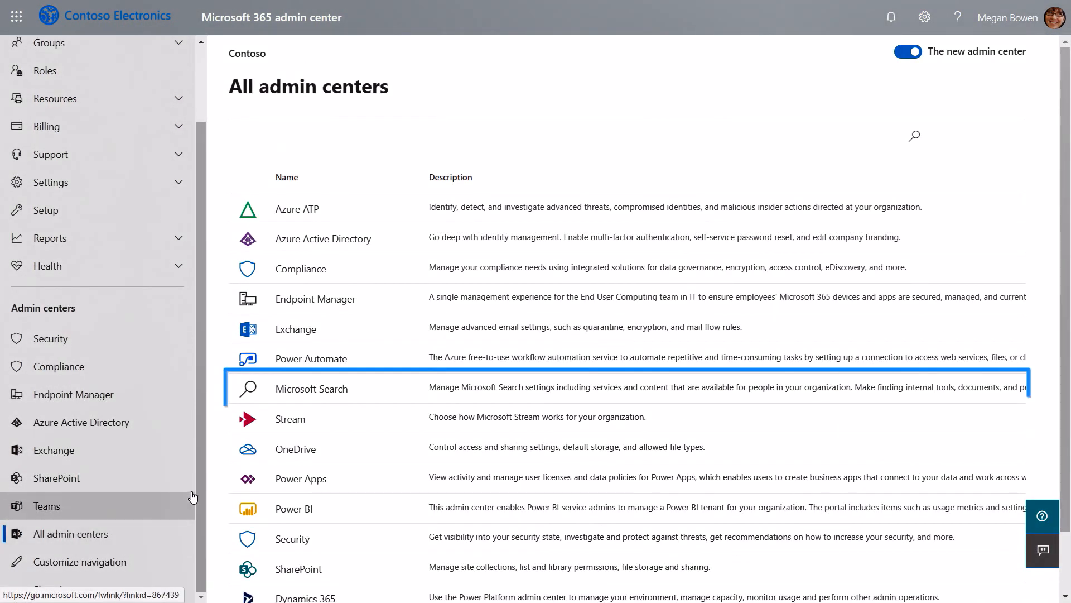
{"action": "left_click", "coordinate": [311, 389]}
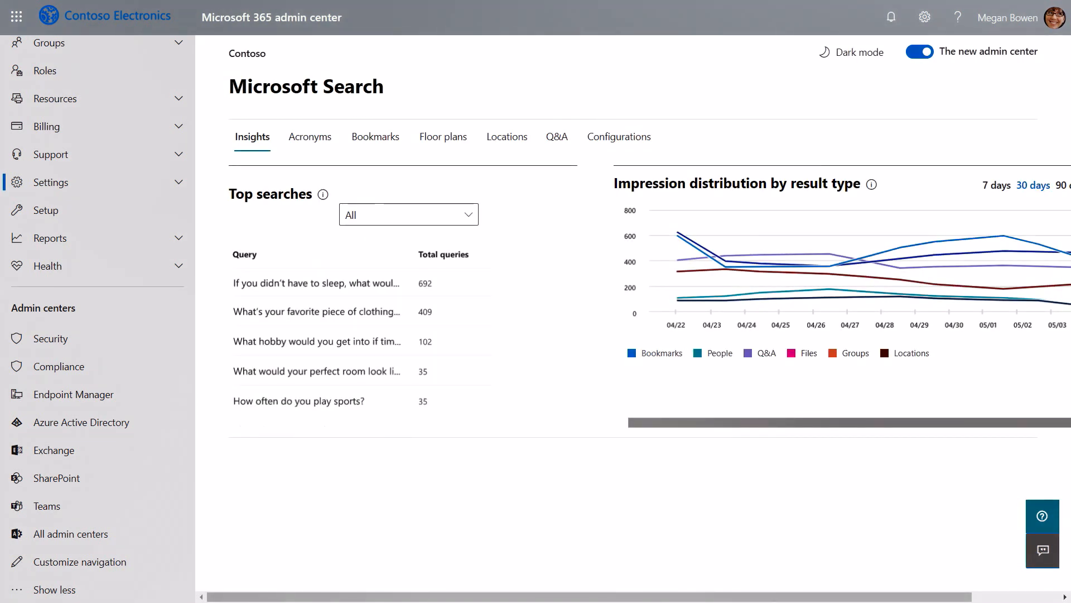
{"action": "left_click", "coordinate": [309, 137]}
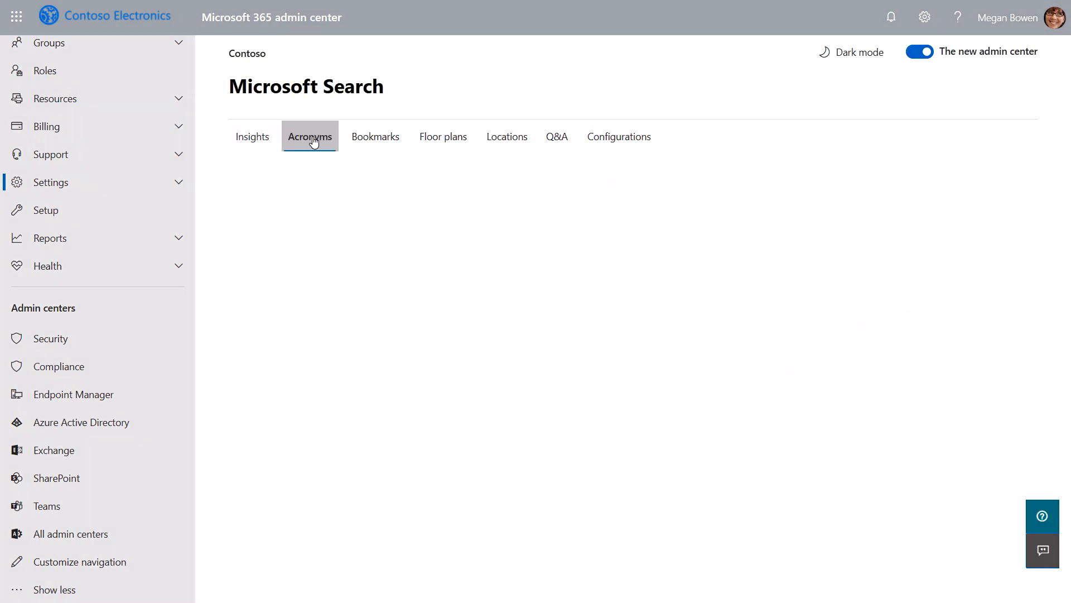
{"action": "left_click", "coordinate": [309, 136]}
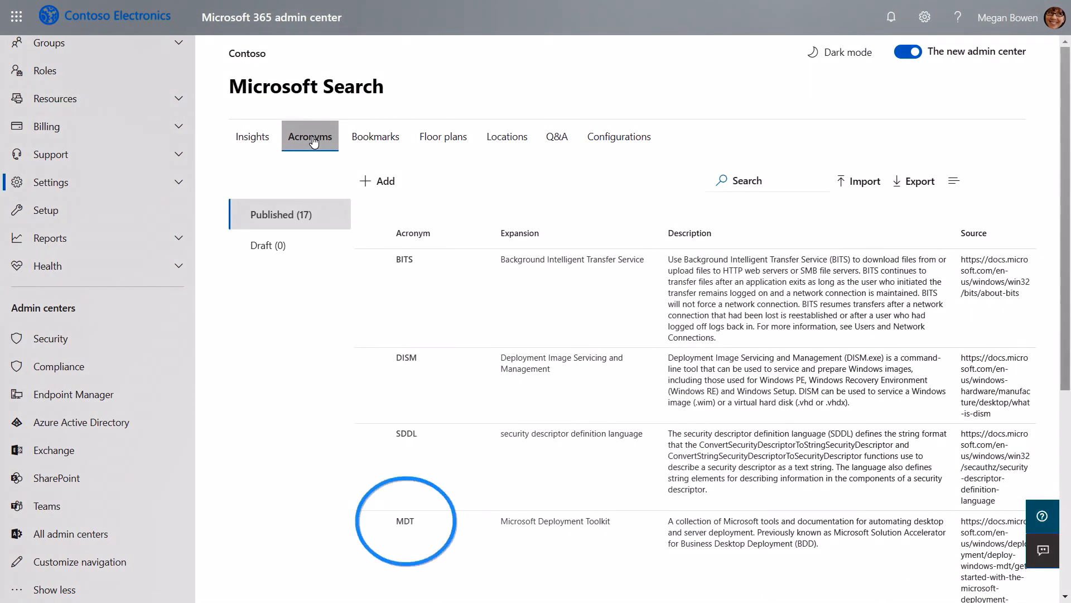
{"action": "mouse_move", "coordinate": [377, 181]}
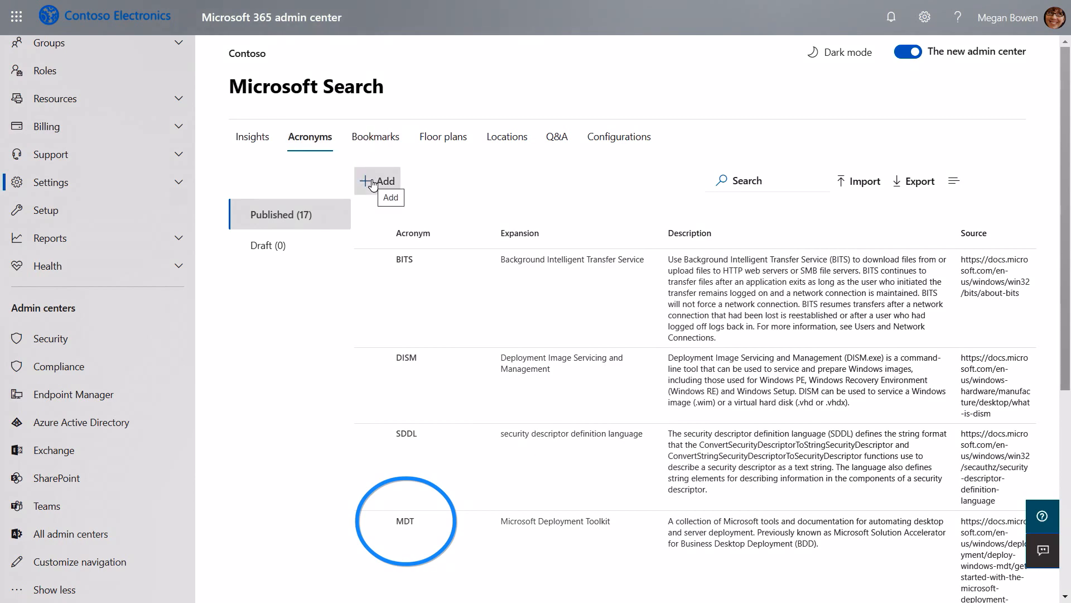
- Start adding the MSI acronym, then switch to the Learn @ Contoso site tab
{"action": "left_click", "coordinate": [377, 180]}
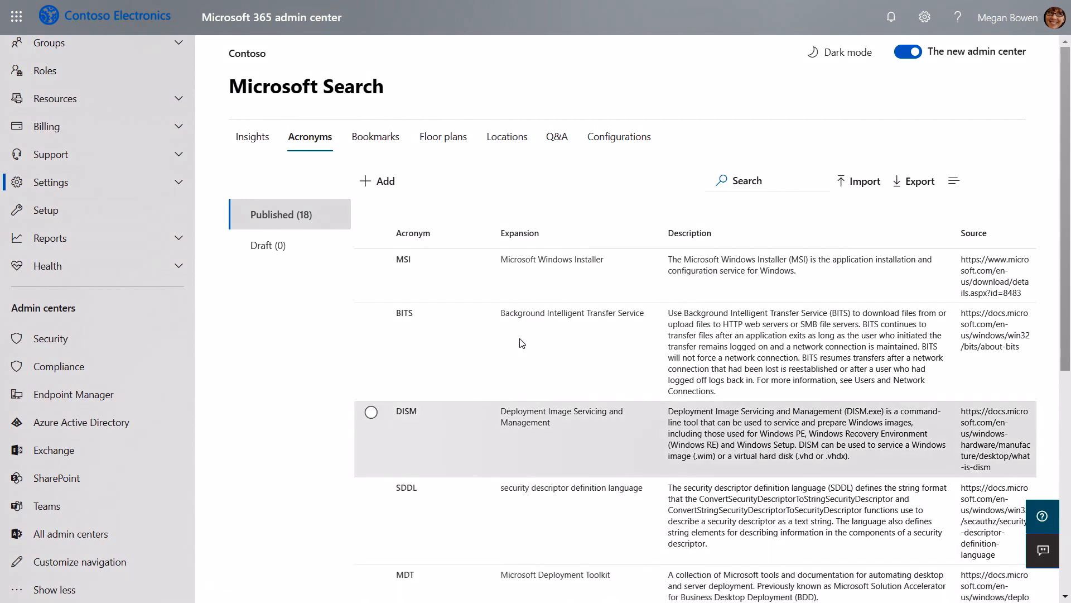
{"action": "left_click", "coordinate": [375, 136]}
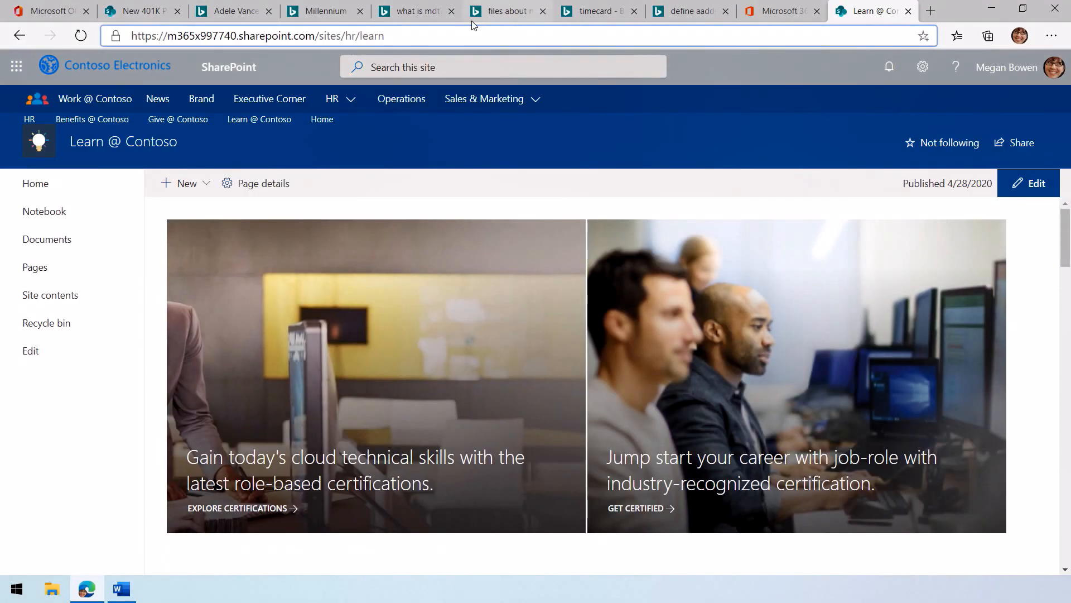
- Fill in bookmark 'Contoso Learn' with the HR learn site URL and keywords Learning, train
{"action": "left_click", "coordinate": [258, 36]}
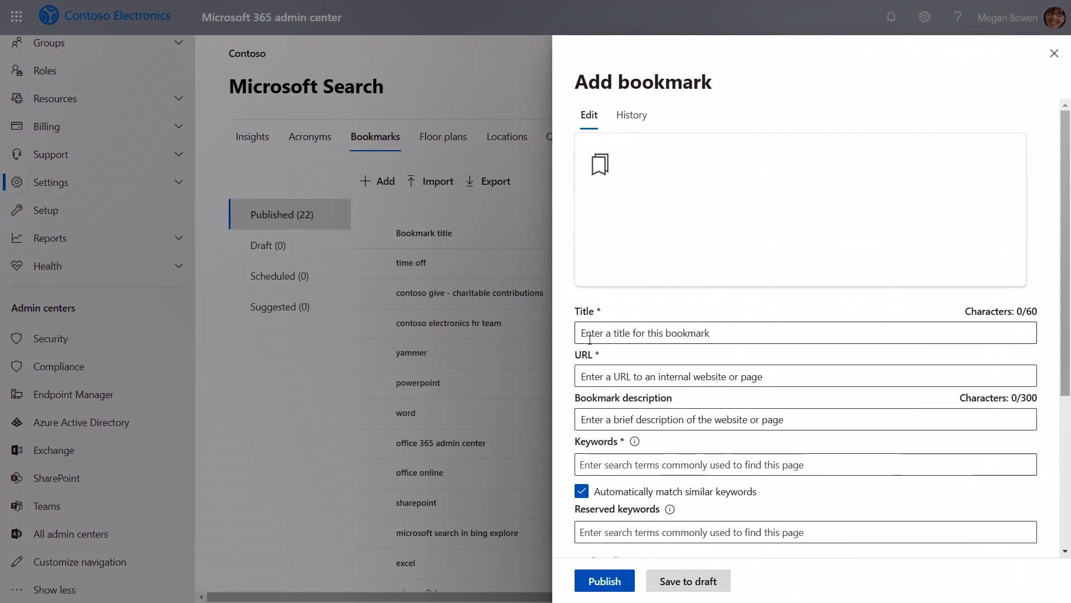
{"action": "type", "text": "Contoso Learn"}
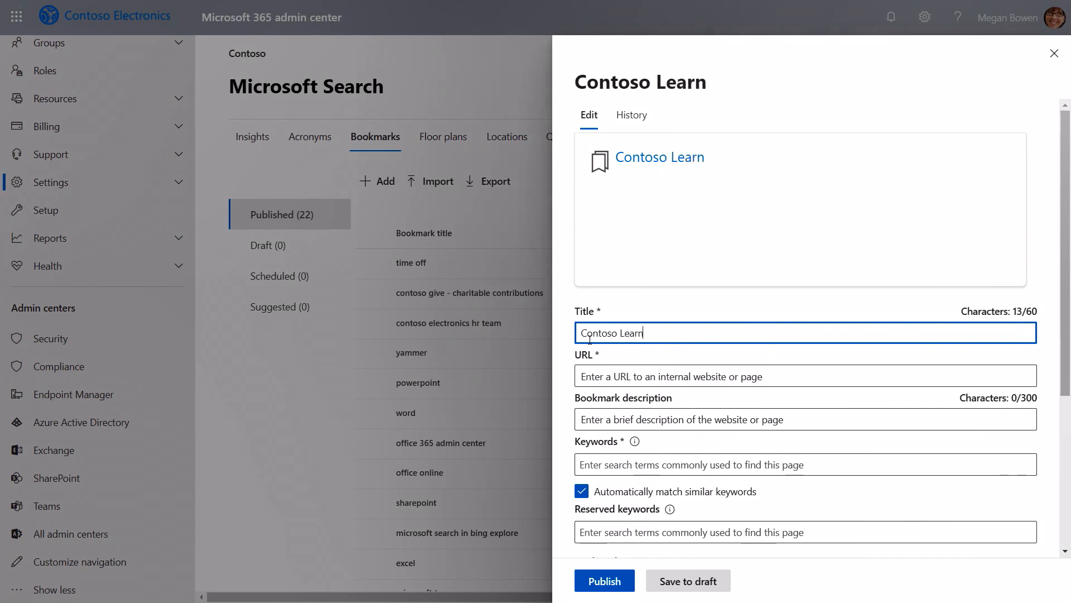
{"action": "type", "text": "https://m365x997740.sharepoint.com/sites/hr/learn"}
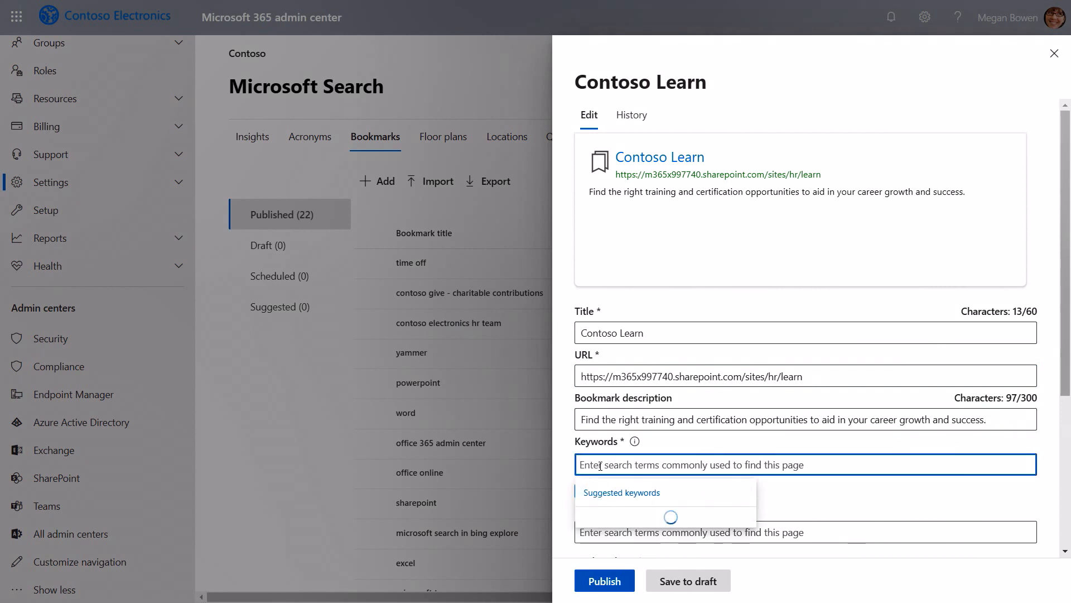
{"action": "type", "text": "Learning"}
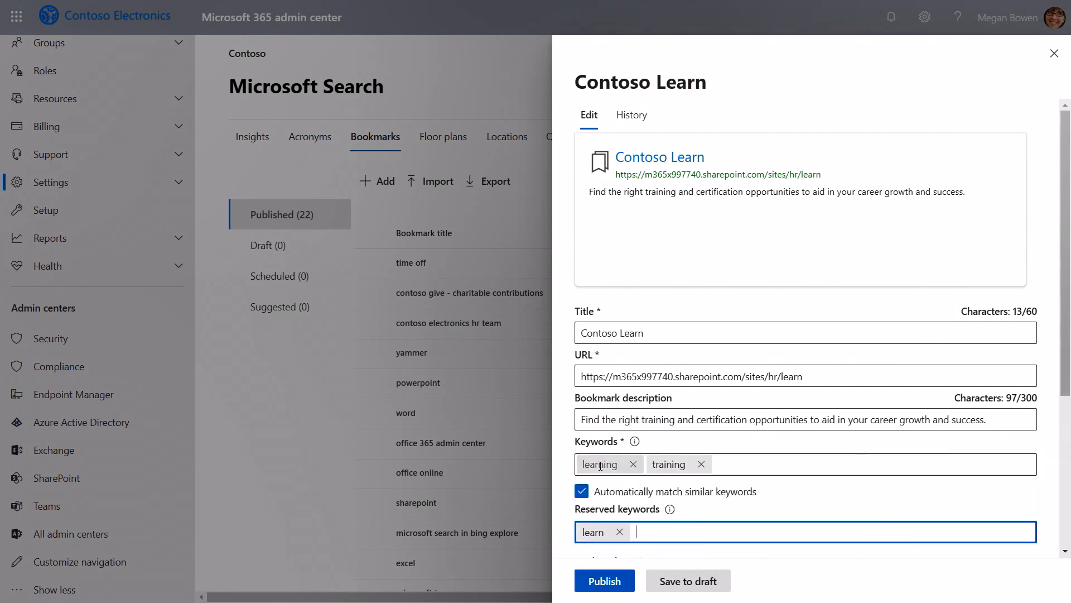
{"action": "type", "text": "train"}
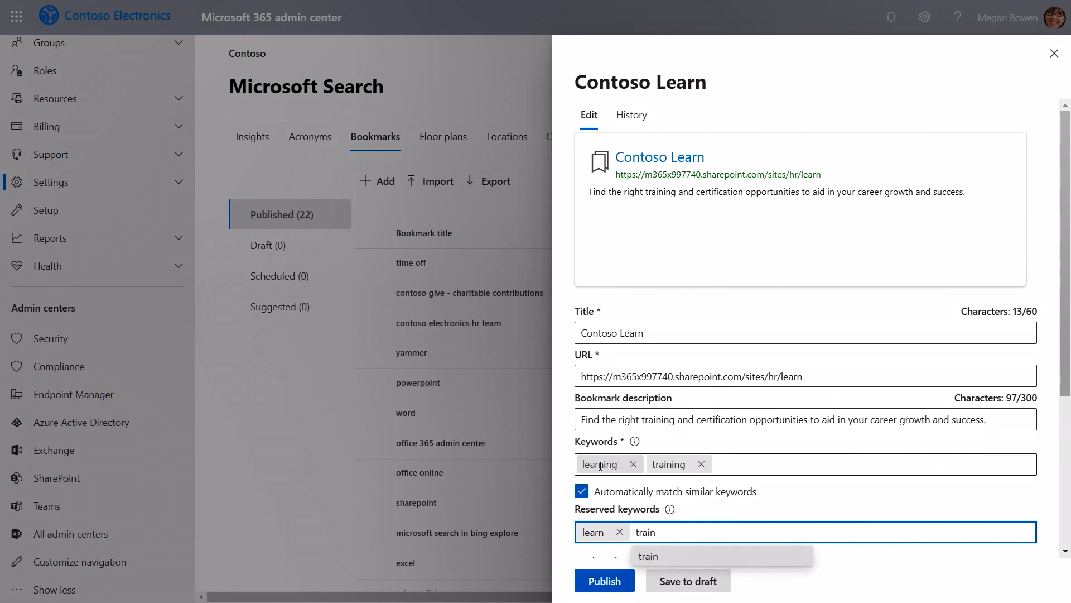
{"action": "left_click", "coordinate": [648, 556]}
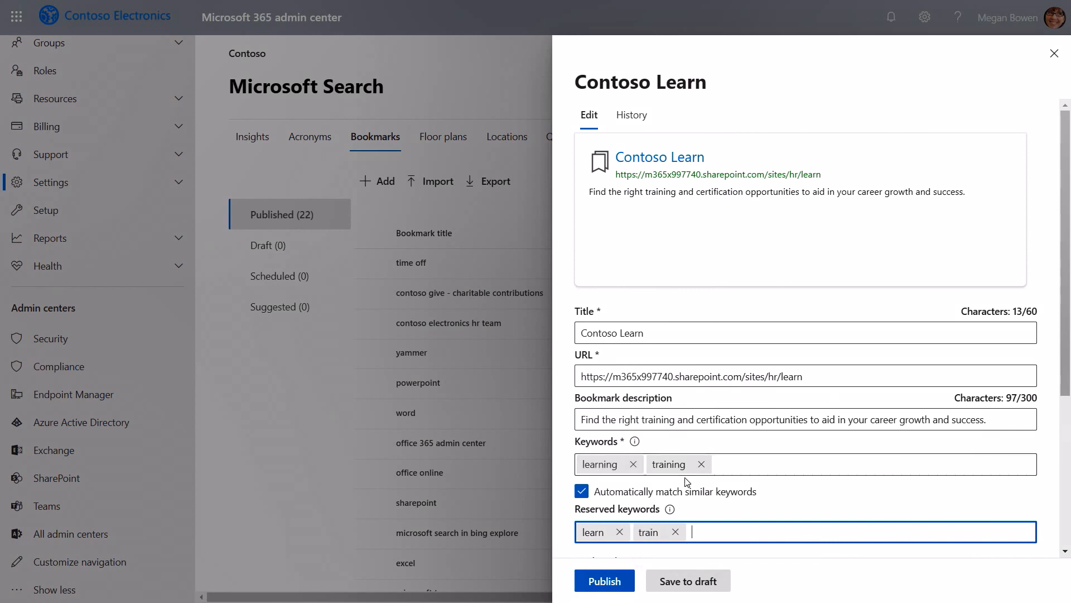
- Review country or region and PowerApp options, then publish the Contoso Learn bookmark
{"action": "scroll", "scroll_direction": "down", "scroll_amount": 3}
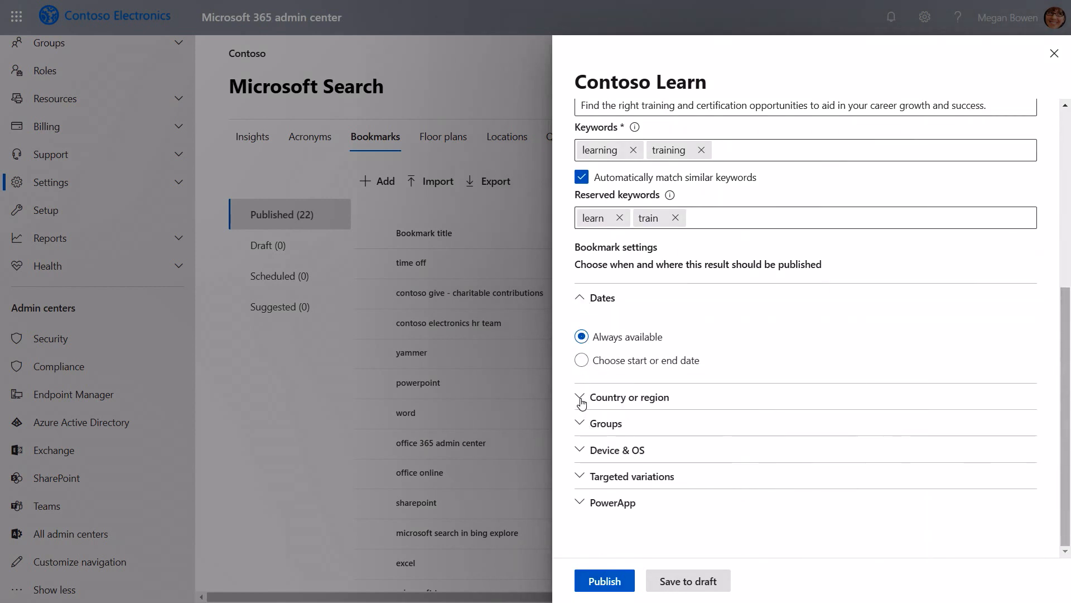
{"action": "left_click", "coordinate": [582, 396]}
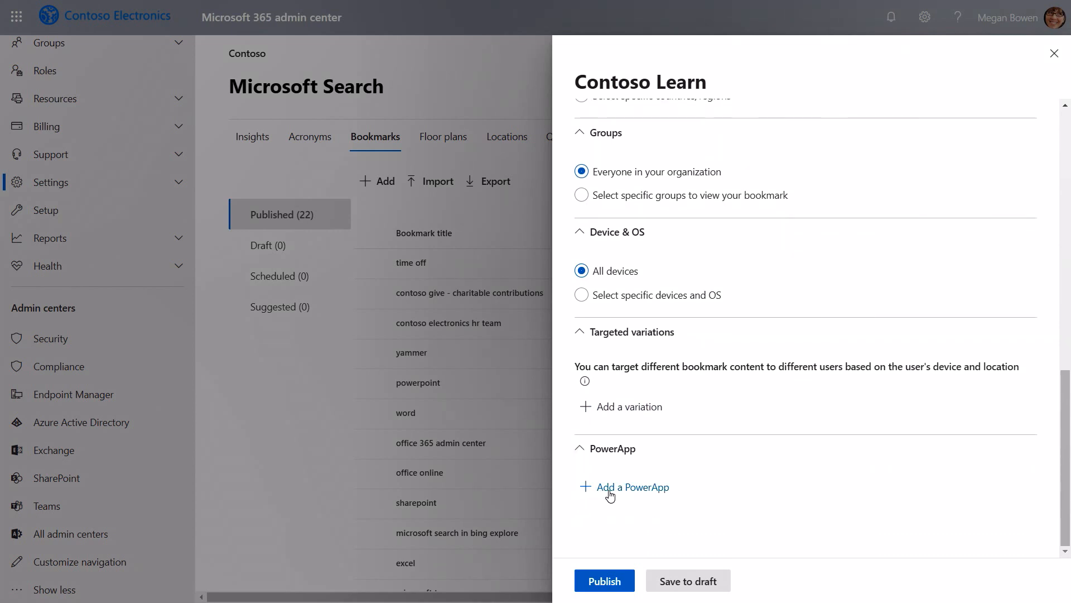
{"action": "left_click", "coordinate": [632, 486]}
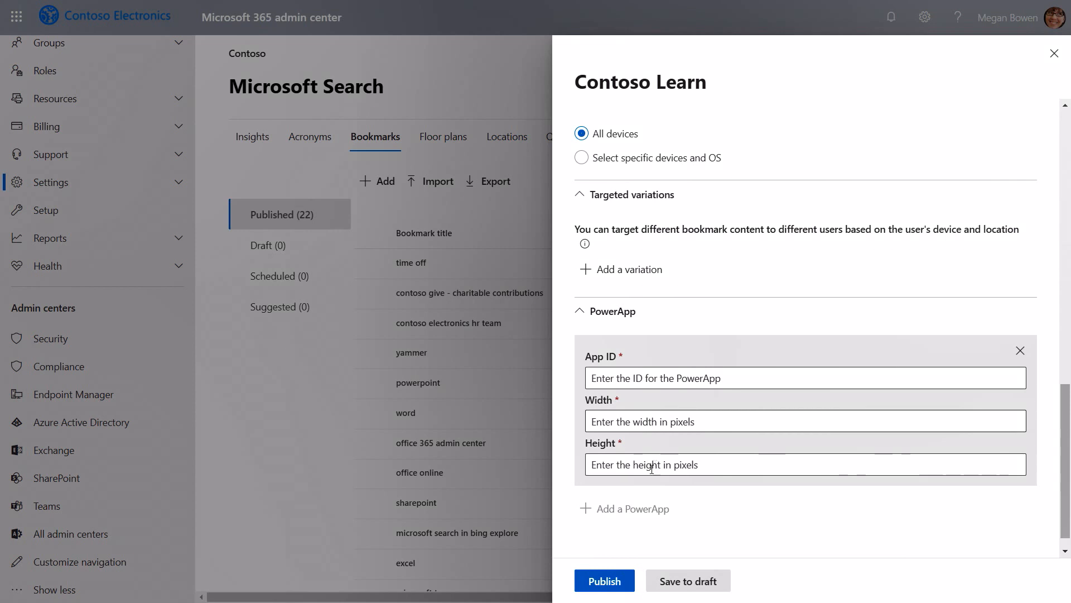
{"action": "scroll", "scroll_direction": "up", "scroll_amount": 3}
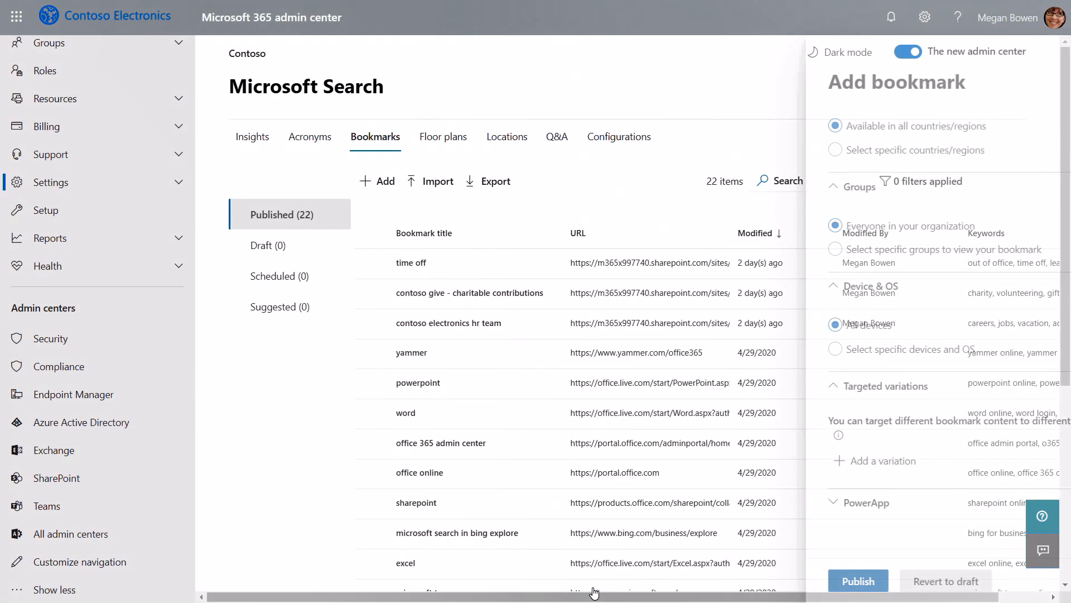
{"action": "left_click", "coordinate": [858, 580]}
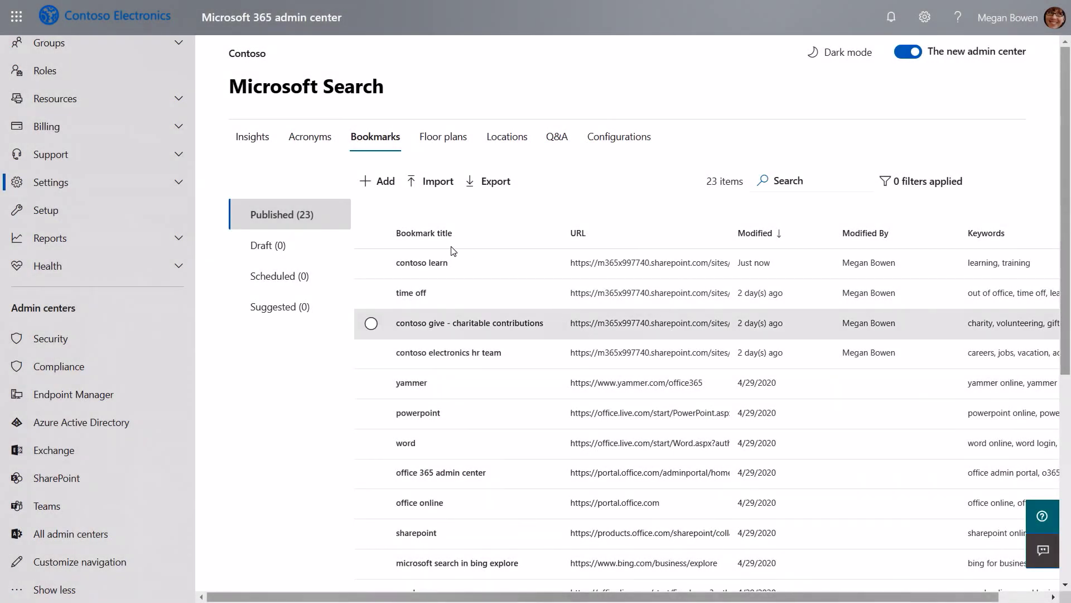
{"action": "left_click", "coordinate": [443, 136]}
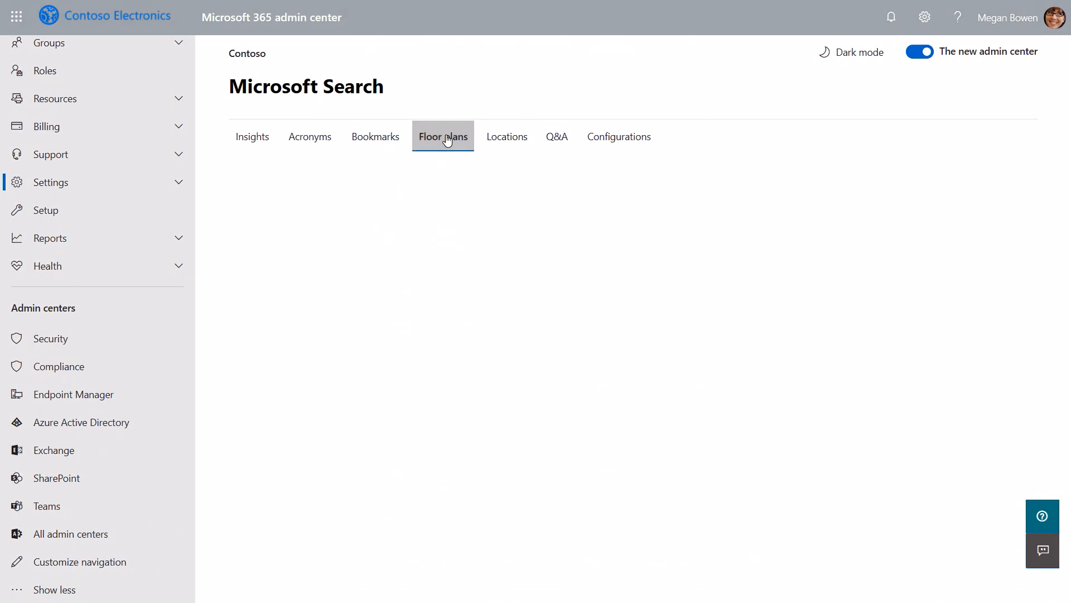
- Add and publish location '1' at 1 Microsoft Way, Redmond with keyword campus
{"action": "left_click", "coordinate": [442, 136]}
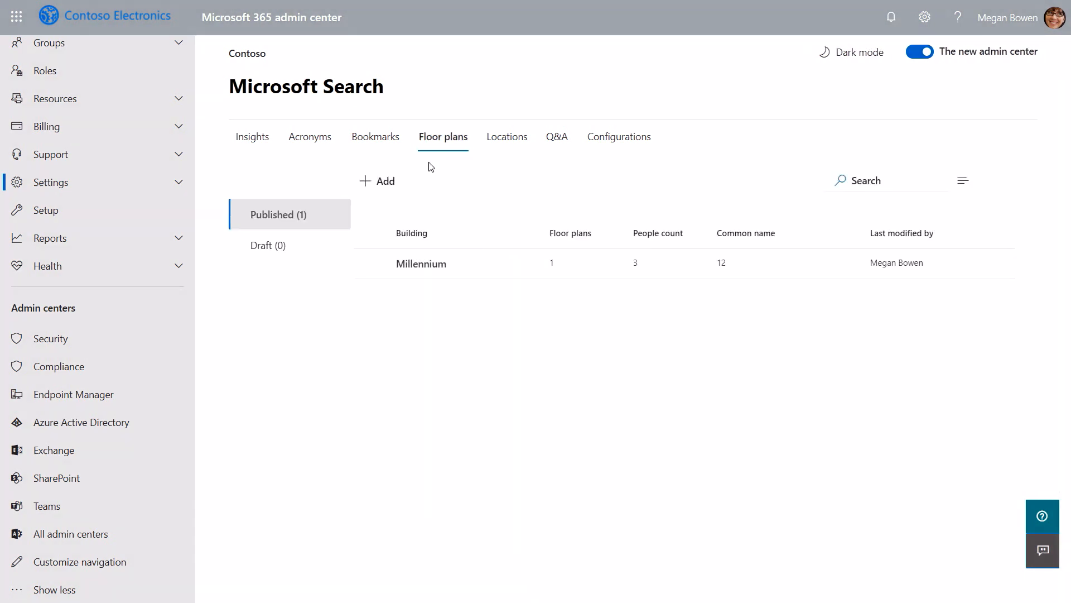
{"action": "mouse_move", "coordinate": [481, 167]}
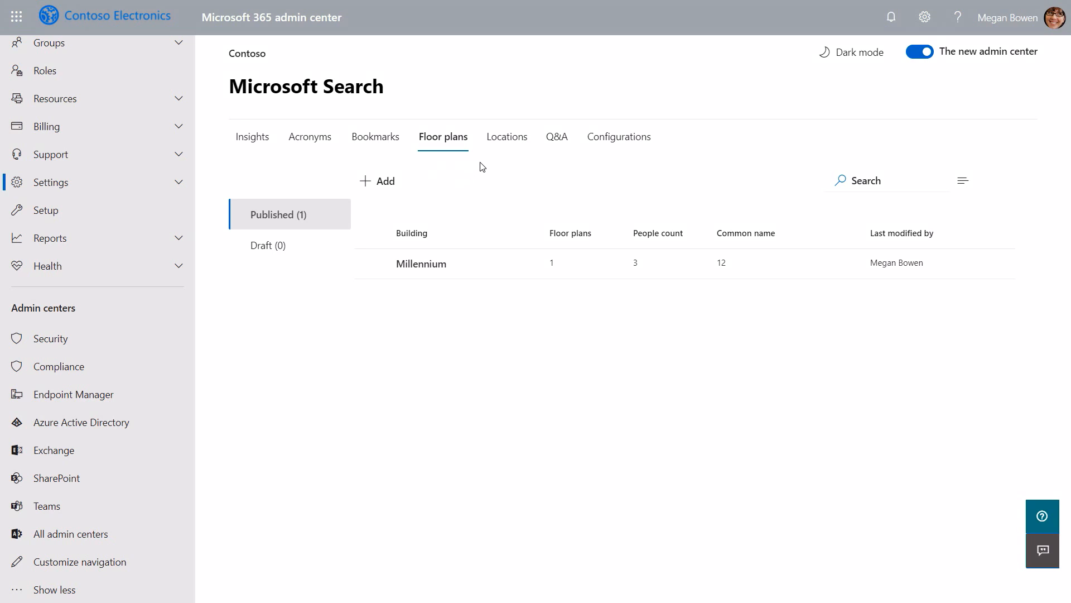
{"action": "left_click", "coordinate": [507, 136]}
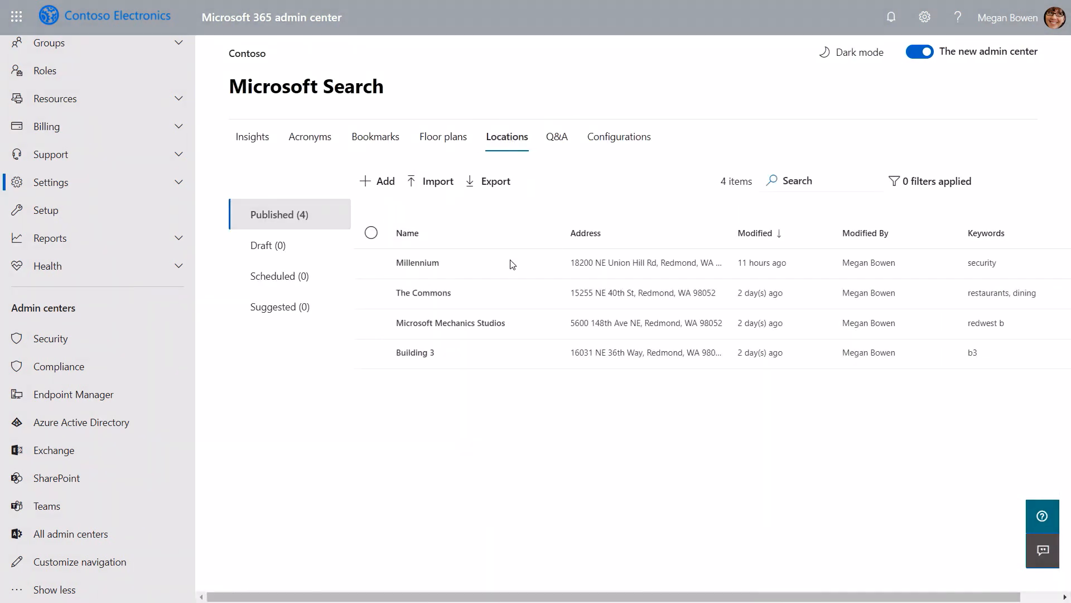
{"action": "mouse_move", "coordinate": [502, 368]}
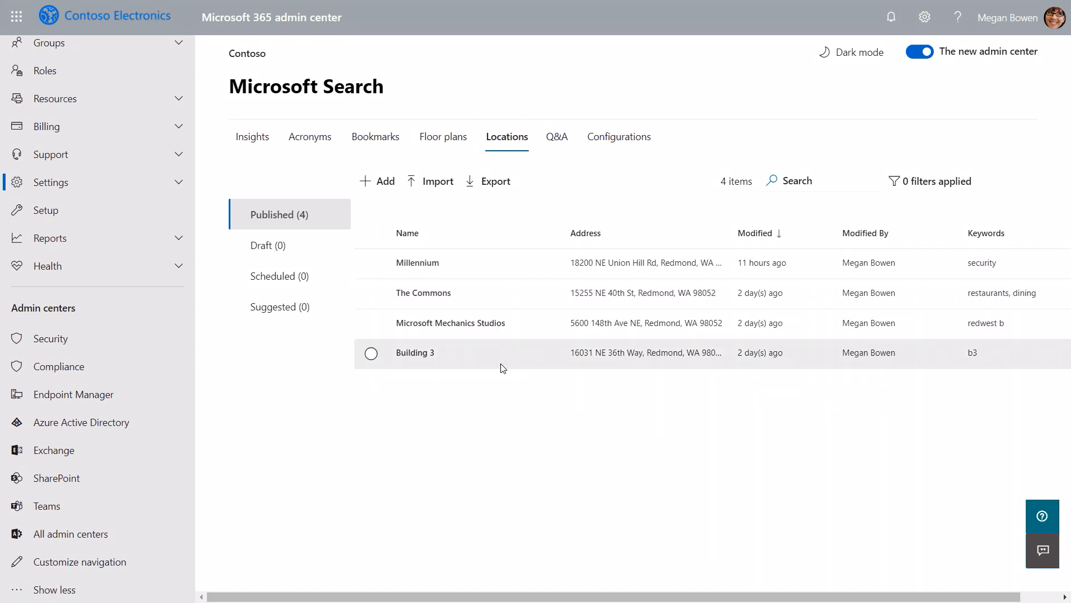
{"action": "mouse_move", "coordinate": [517, 187]}
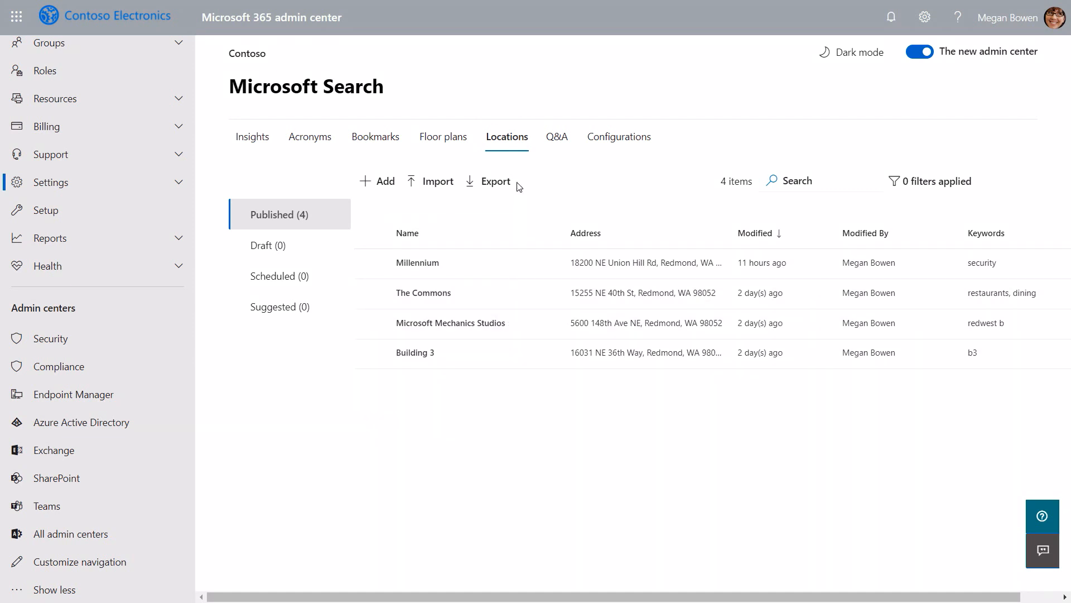
{"action": "left_click", "coordinate": [378, 181]}
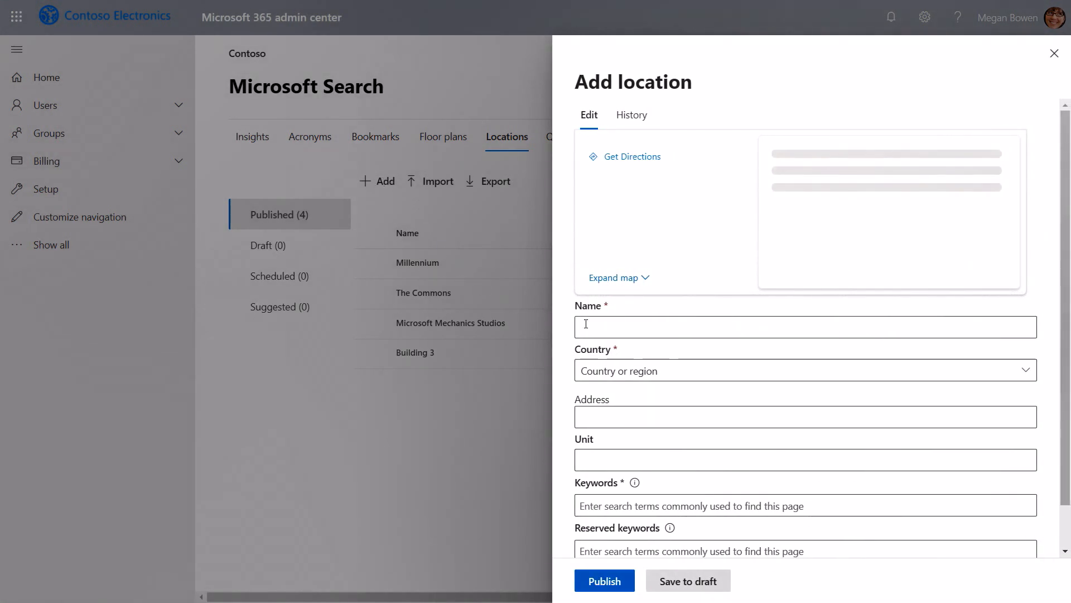
{"action": "type", "text": "1"}
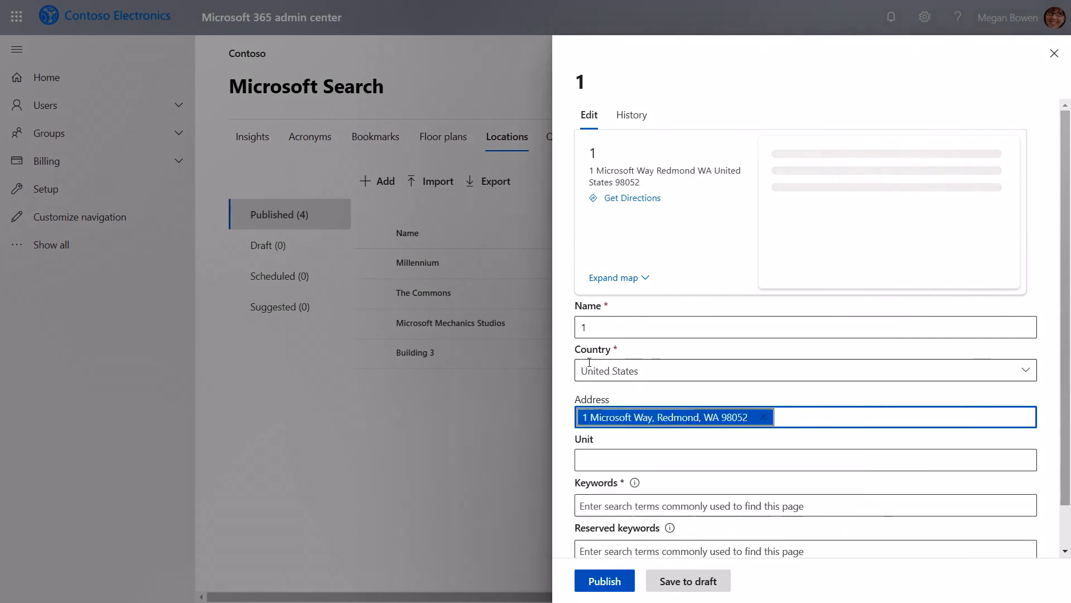
{"action": "type", "text": "campu"}
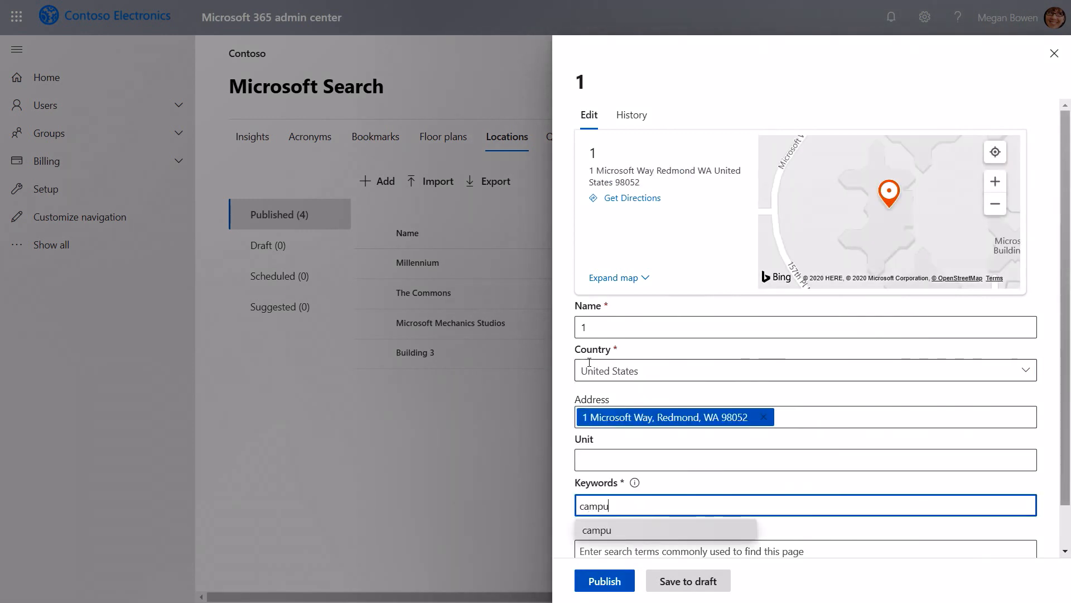
{"action": "left_click", "coordinate": [597, 529]}
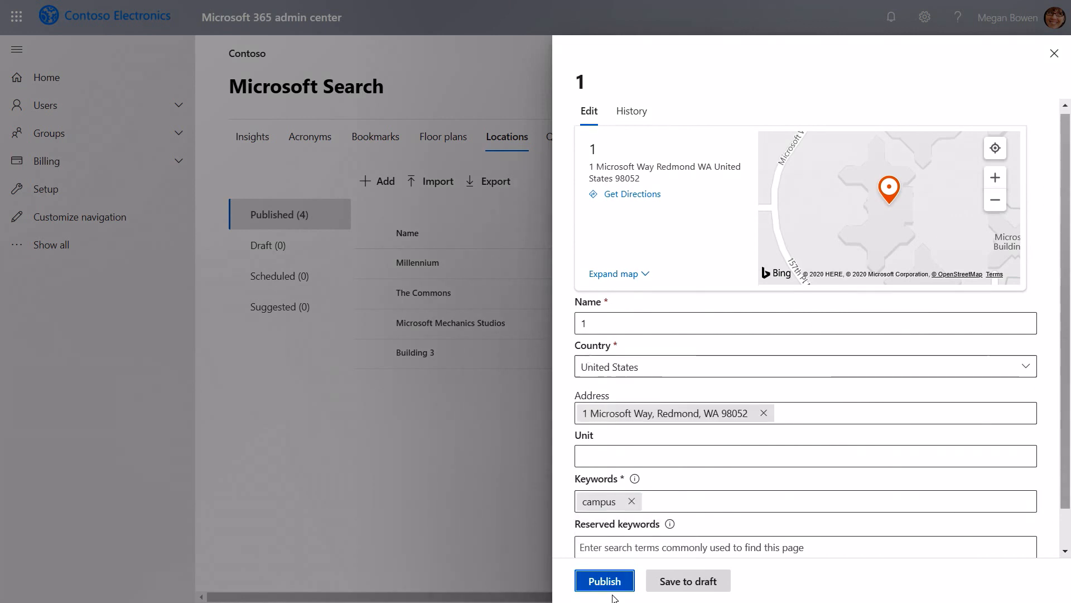
{"action": "left_click", "coordinate": [603, 581]}
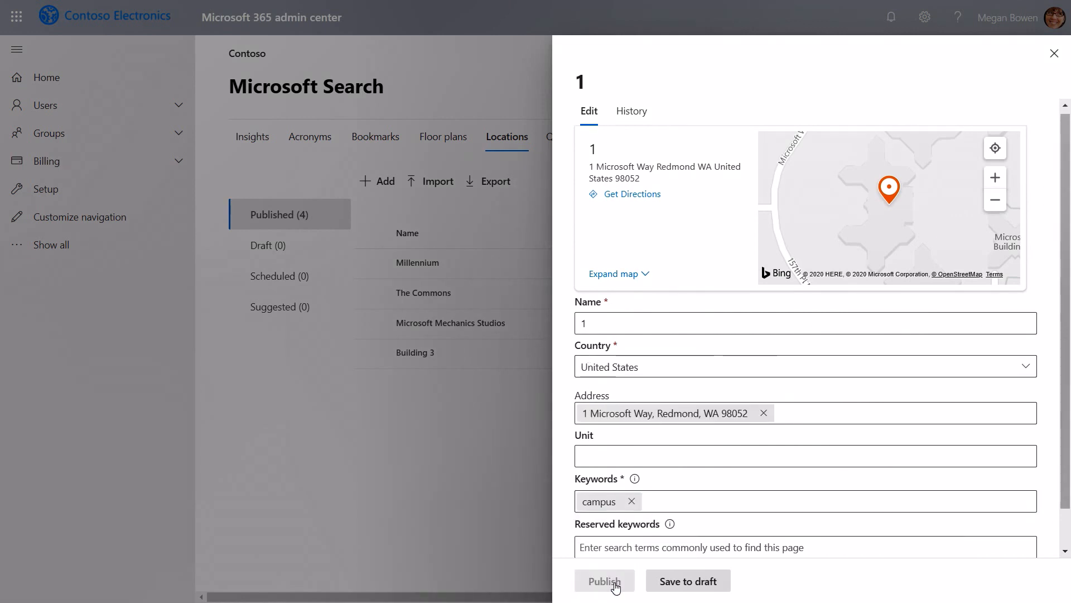
{"action": "left_click", "coordinate": [604, 581]}
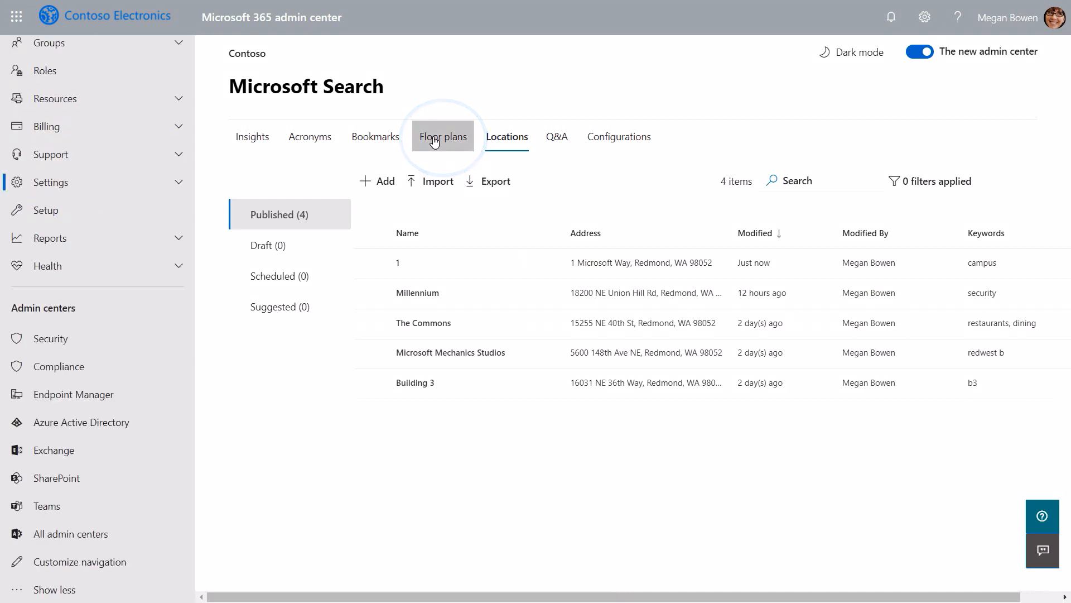
{"action": "left_click", "coordinate": [443, 136]}
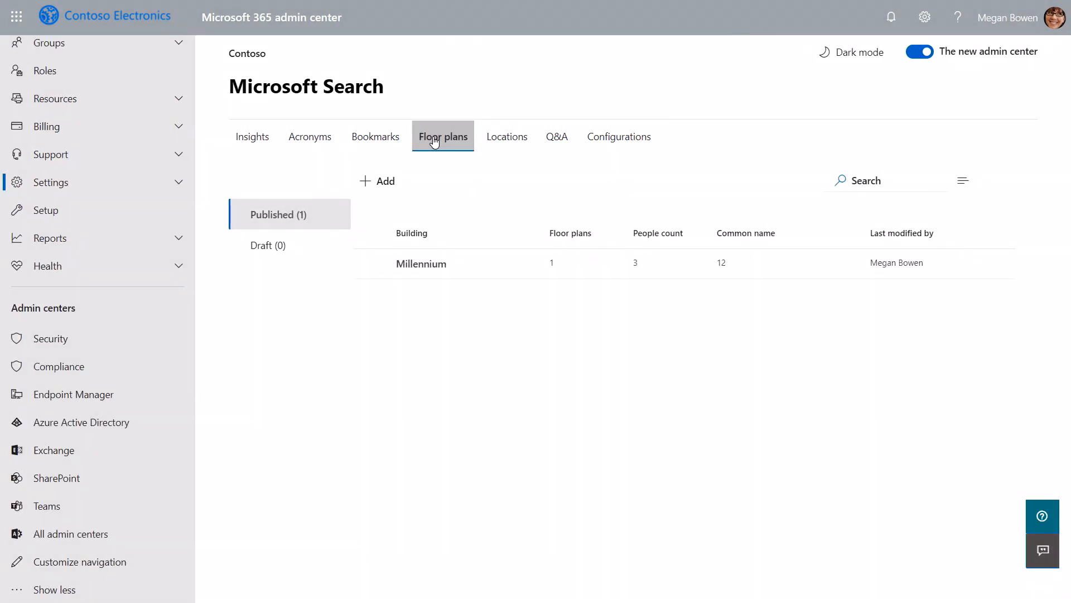
{"action": "mouse_move", "coordinate": [442, 179]}
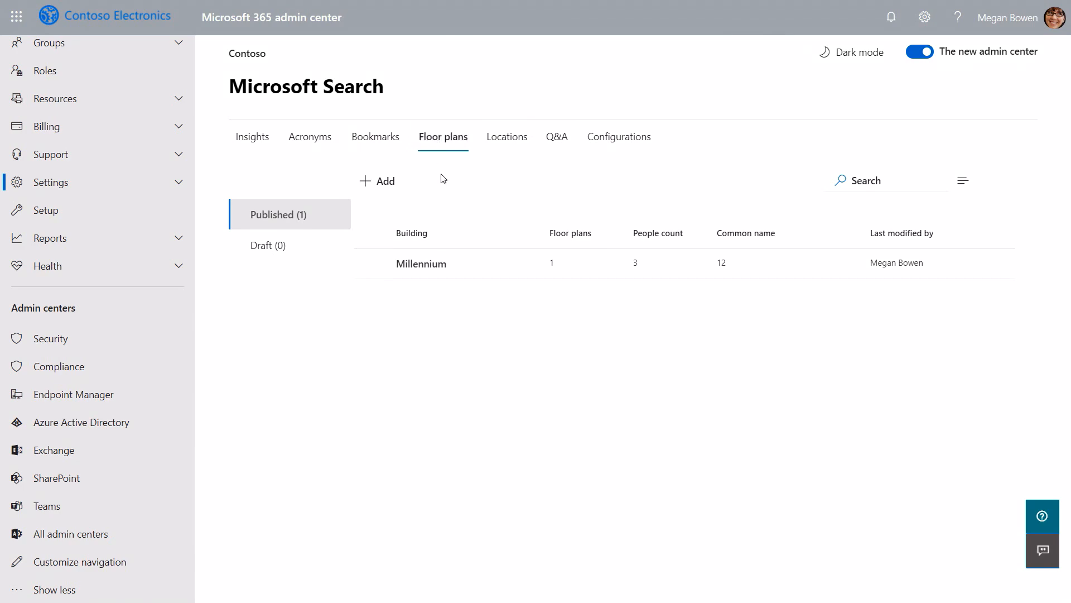
- Start a floor plan for The Commons building and browse for its upload file
{"action": "left_click", "coordinate": [377, 180]}
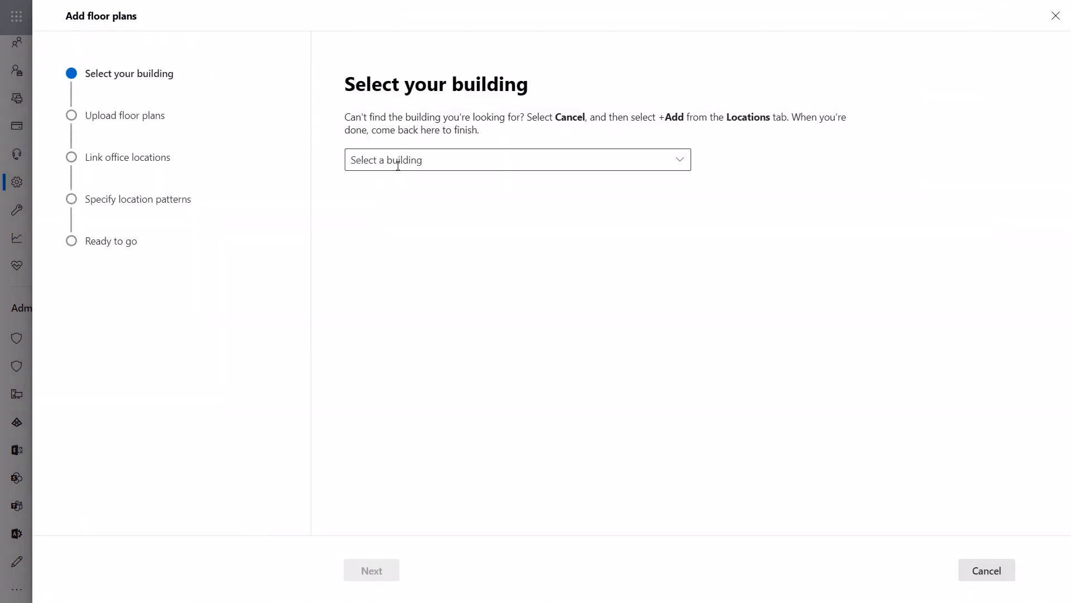
{"action": "left_click", "coordinate": [679, 159]}
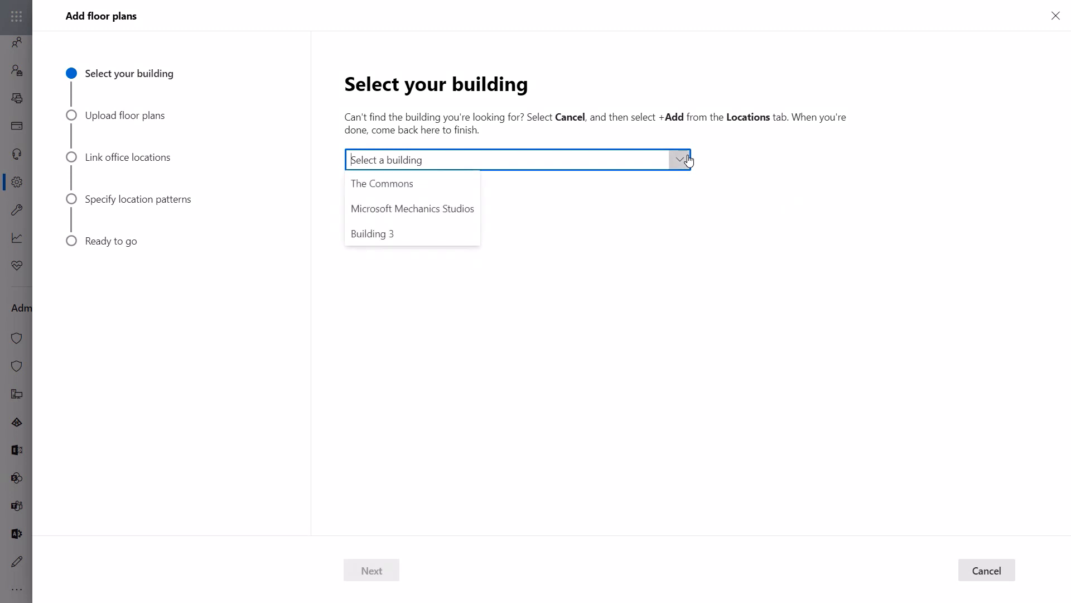
{"action": "left_click", "coordinate": [382, 183]}
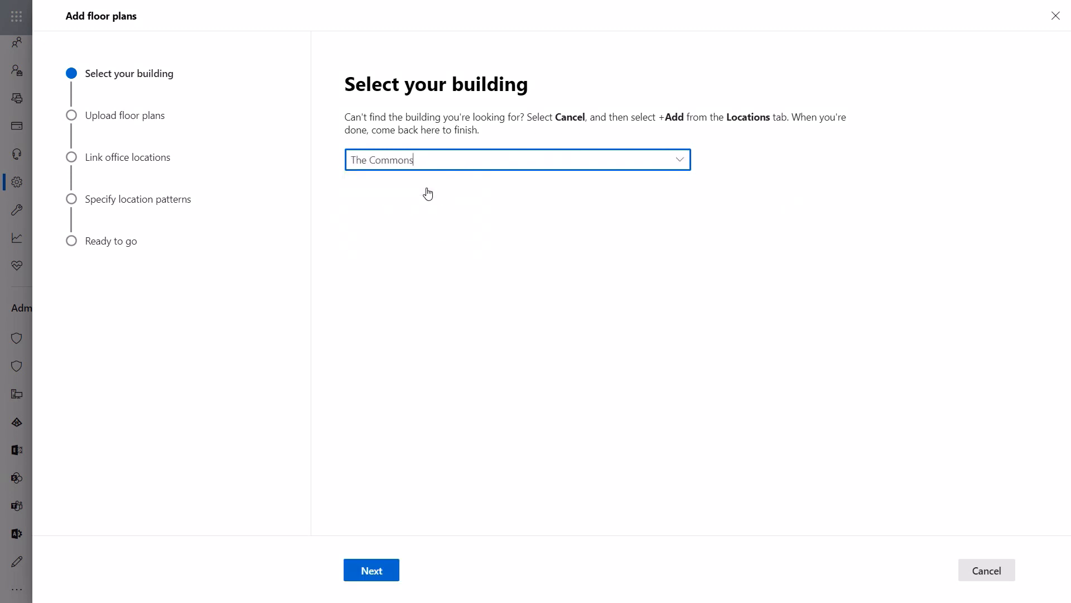
{"action": "left_click", "coordinate": [371, 569]}
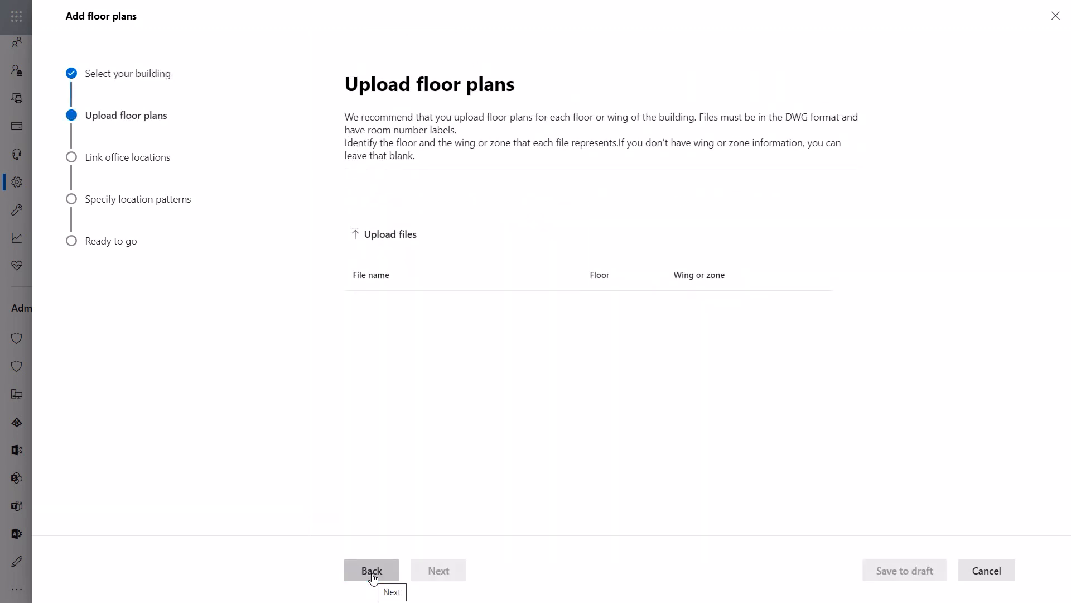
{"action": "mouse_move", "coordinate": [401, 301]}
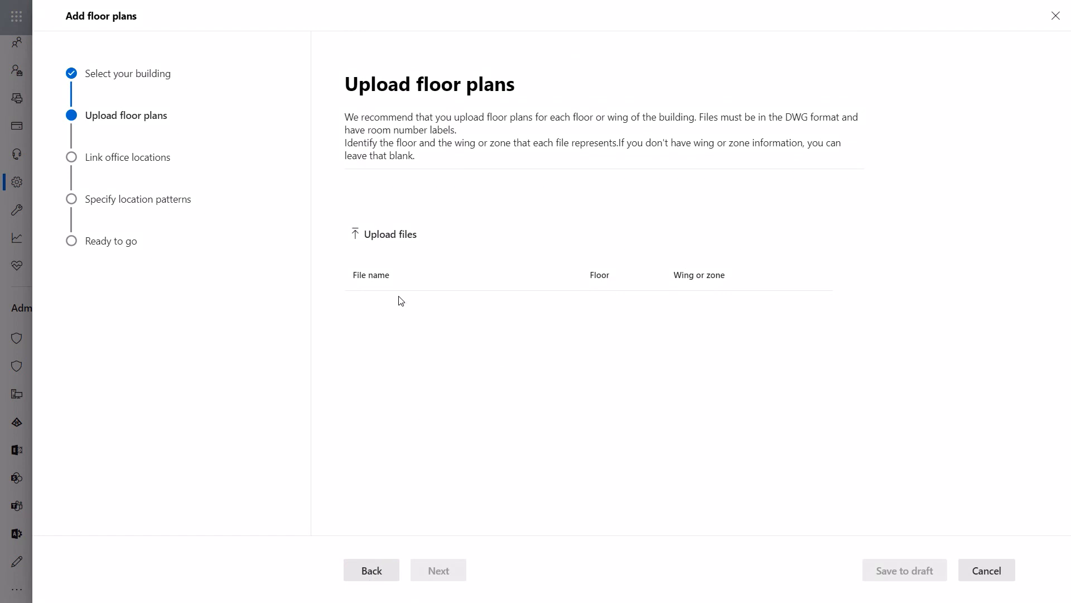
{"action": "left_click", "coordinate": [390, 234]}
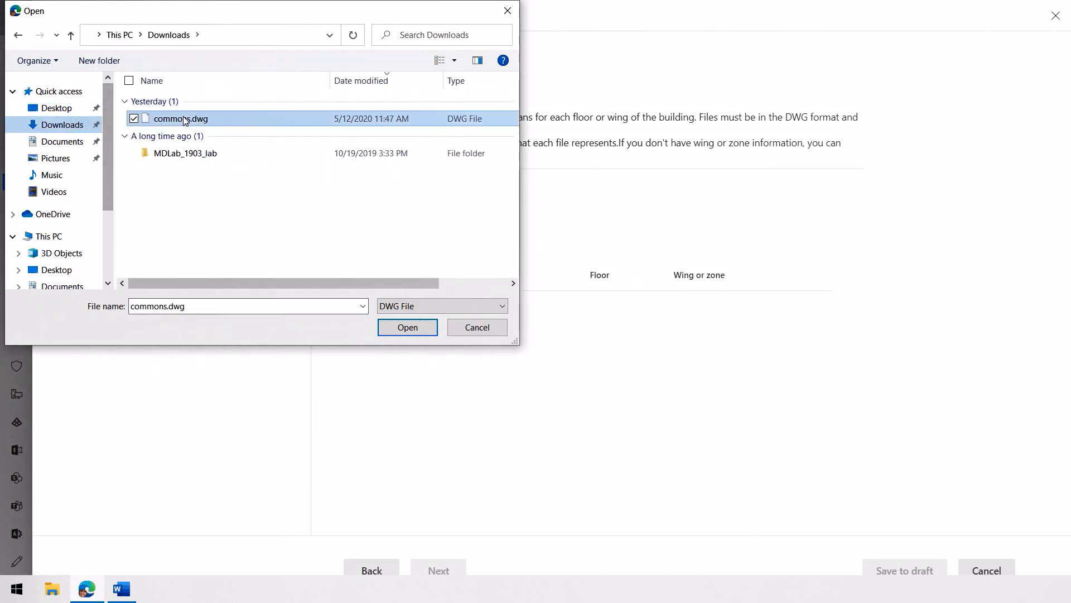
- Upload commons.dwg, set building code 12, map locations to floor 1, and publish
{"action": "left_click", "coordinate": [408, 326]}
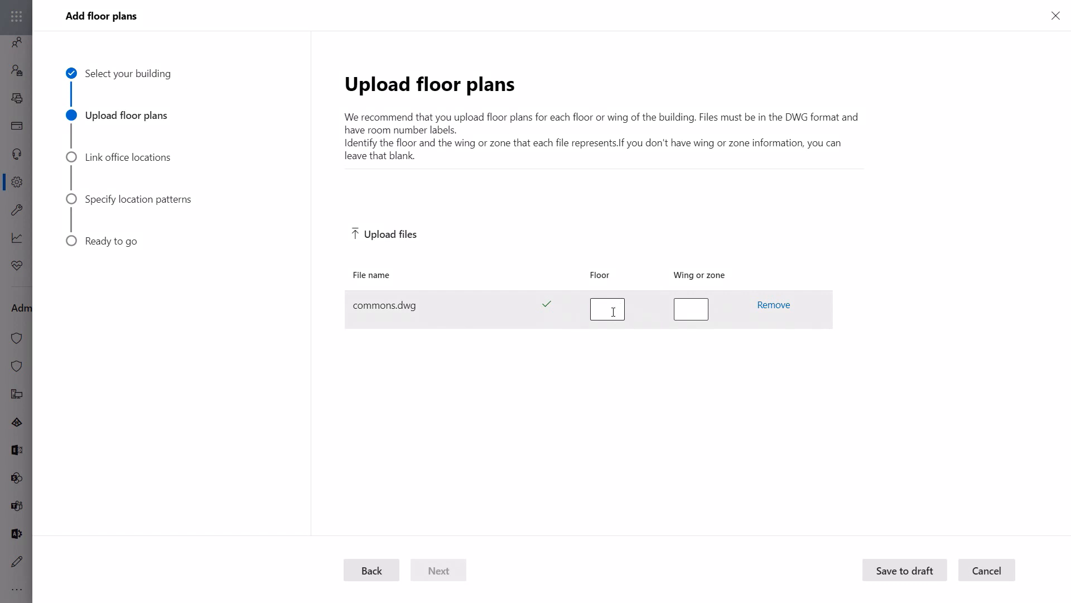
{"action": "type", "text": "1"}
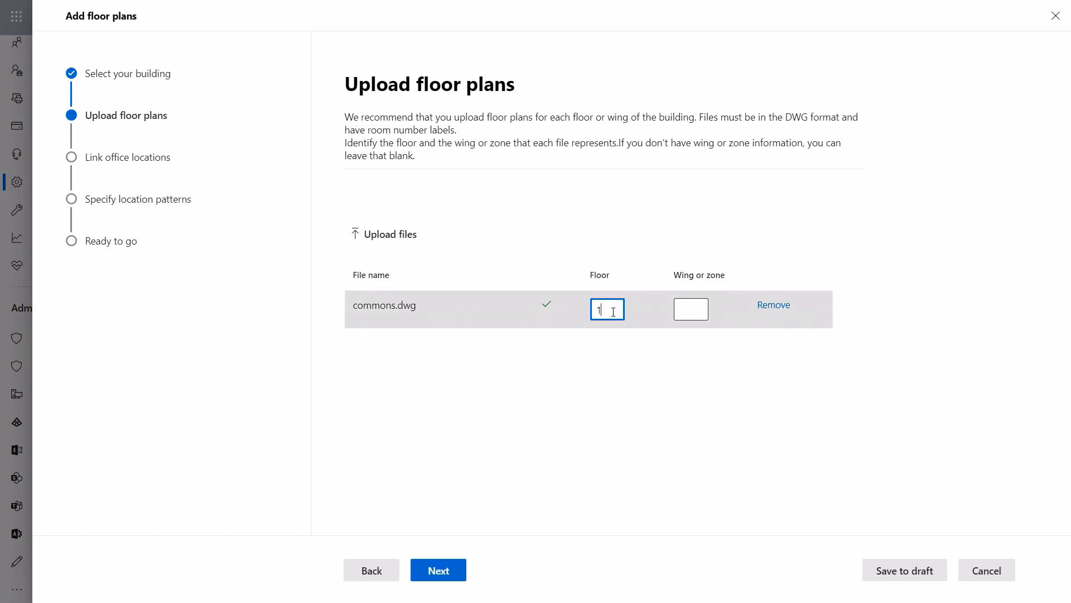
{"action": "left_click", "coordinate": [437, 570]}
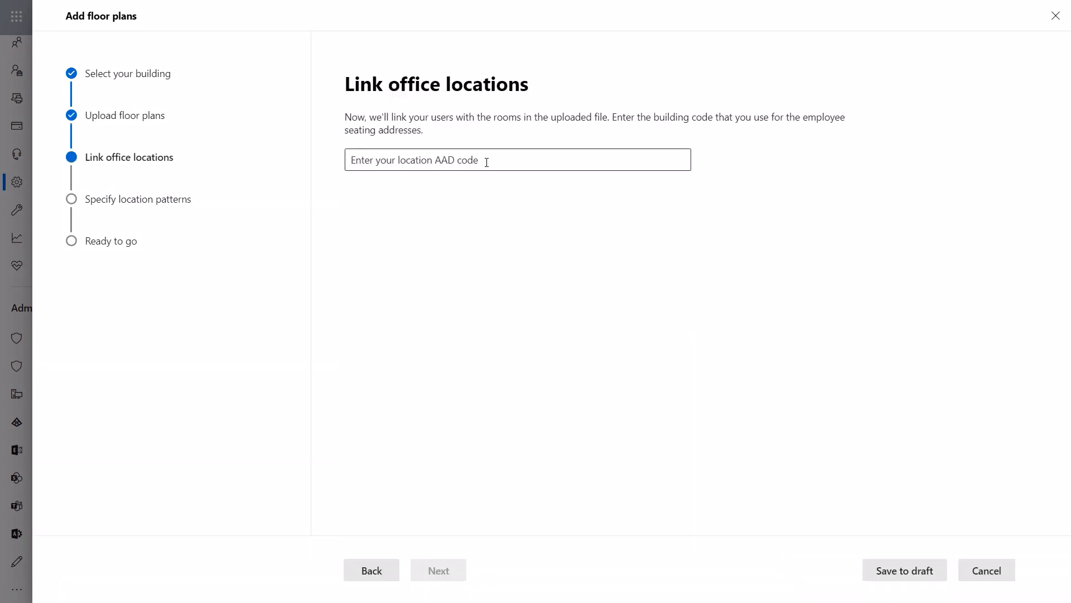
{"action": "type", "text": "1"}
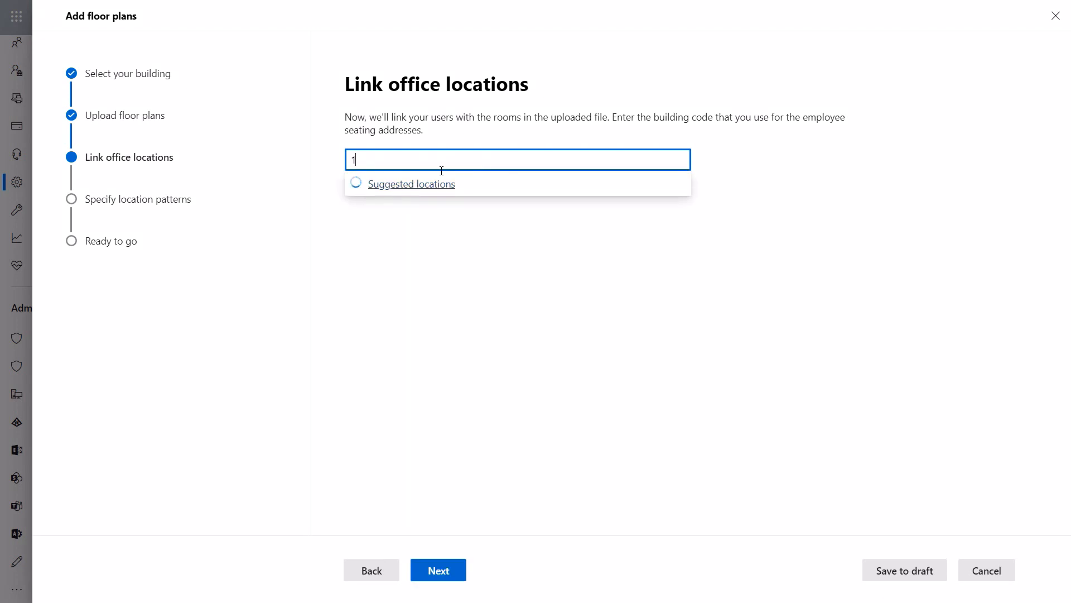
{"action": "type", "text": "2"}
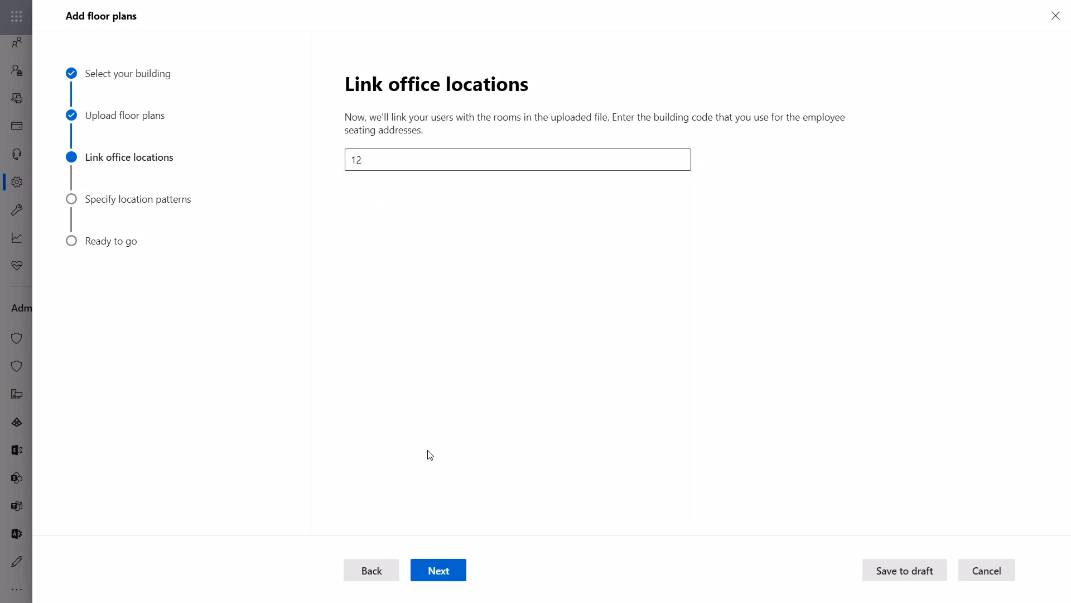
{"action": "left_click", "coordinate": [438, 570]}
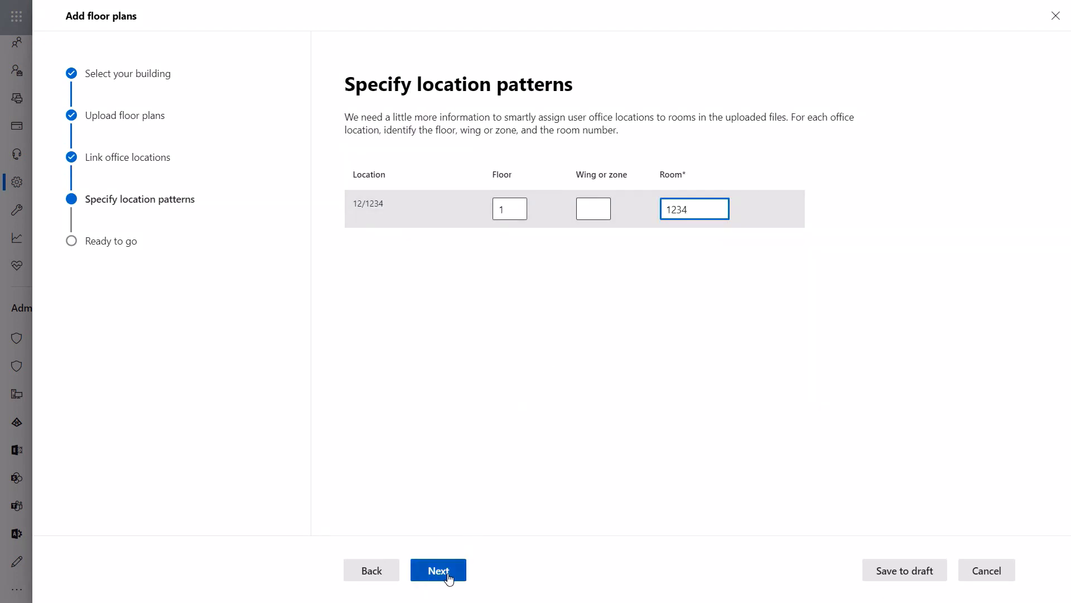
{"action": "left_click", "coordinate": [438, 570]}
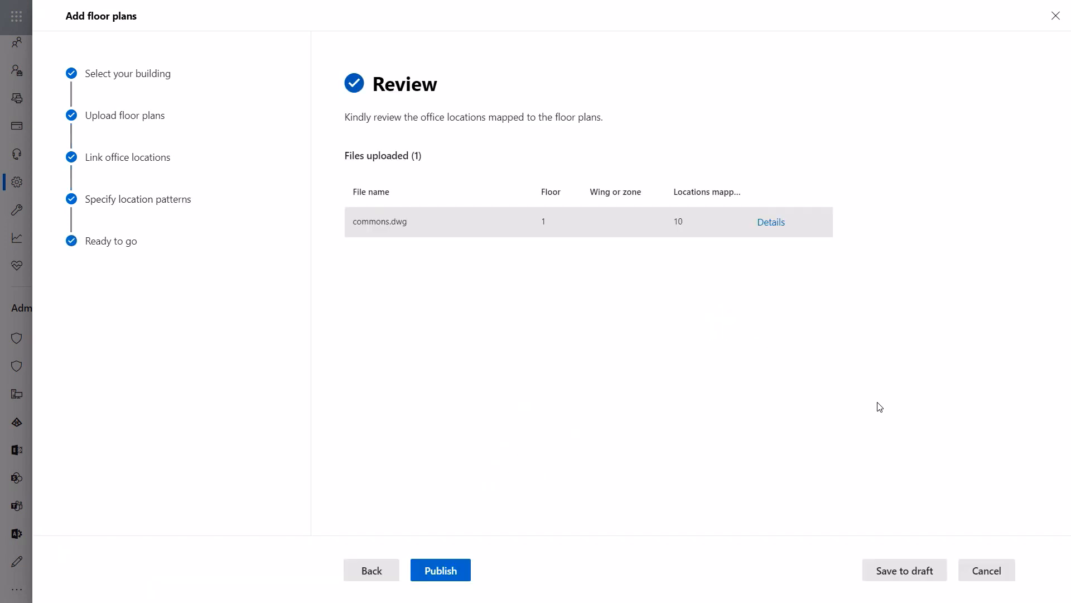
{"action": "mouse_move", "coordinate": [472, 598]}
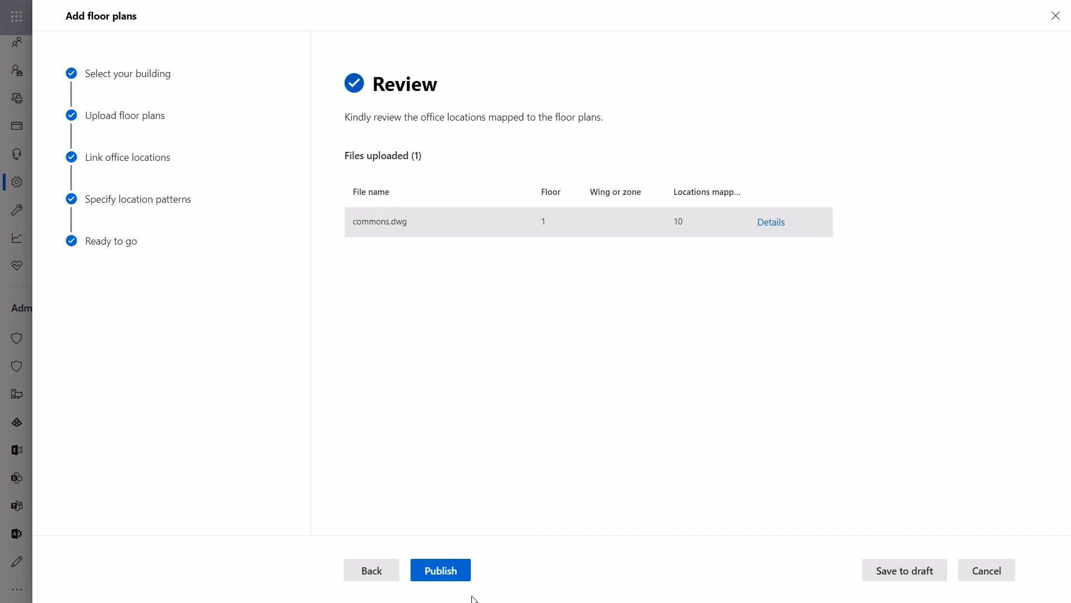
{"action": "mouse_move", "coordinate": [465, 594]}
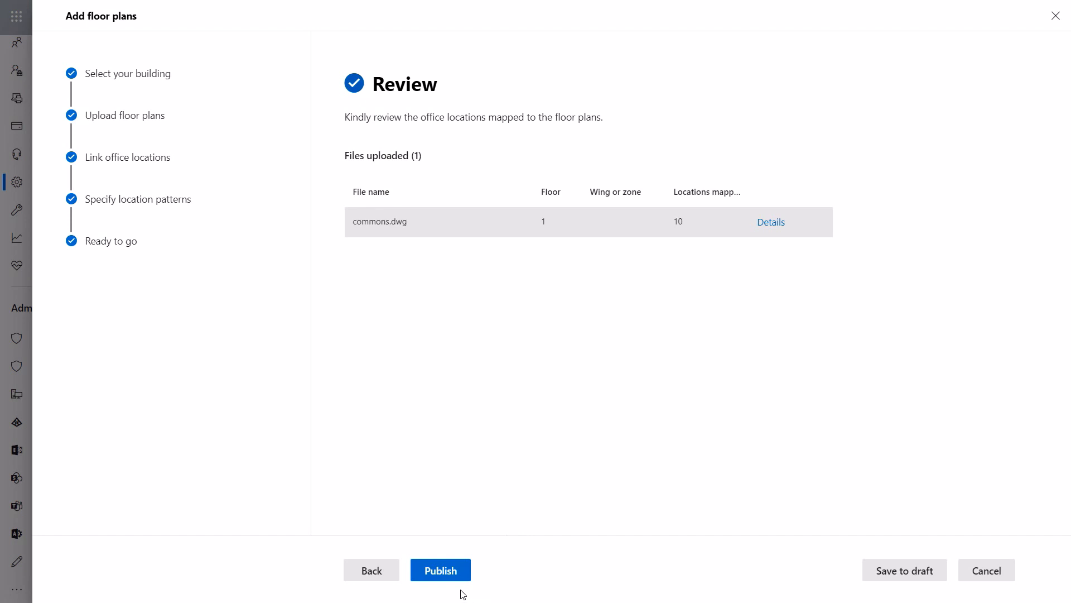
{"action": "left_click", "coordinate": [440, 570]}
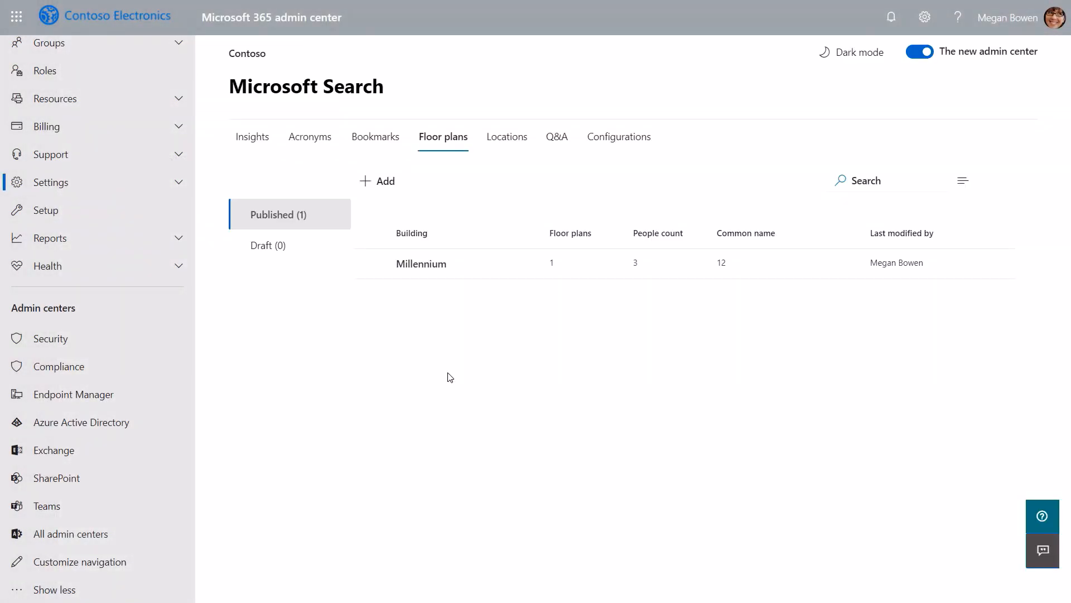
- Check the Locations list, load the Q&A list, and start a new Q&A
{"action": "left_click", "coordinate": [506, 136]}
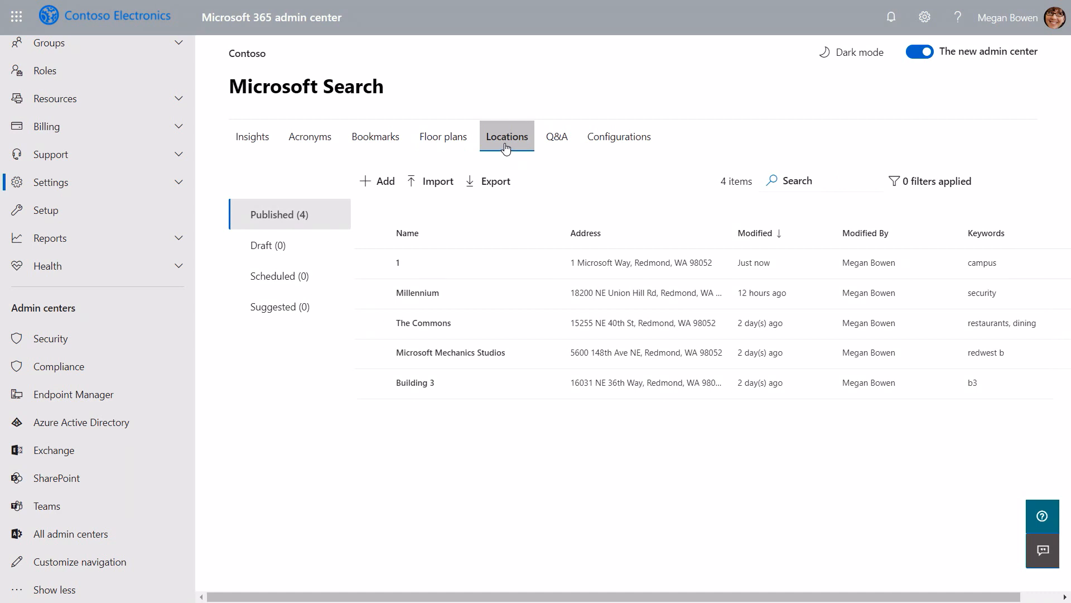
{"action": "mouse_move", "coordinate": [557, 137]}
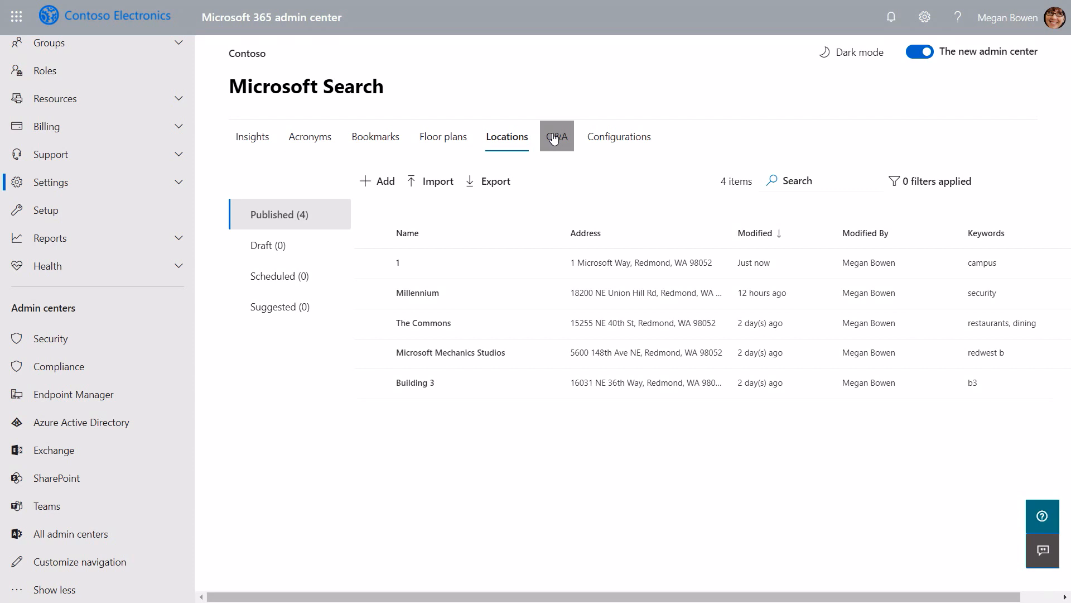
{"action": "left_click", "coordinate": [557, 136]}
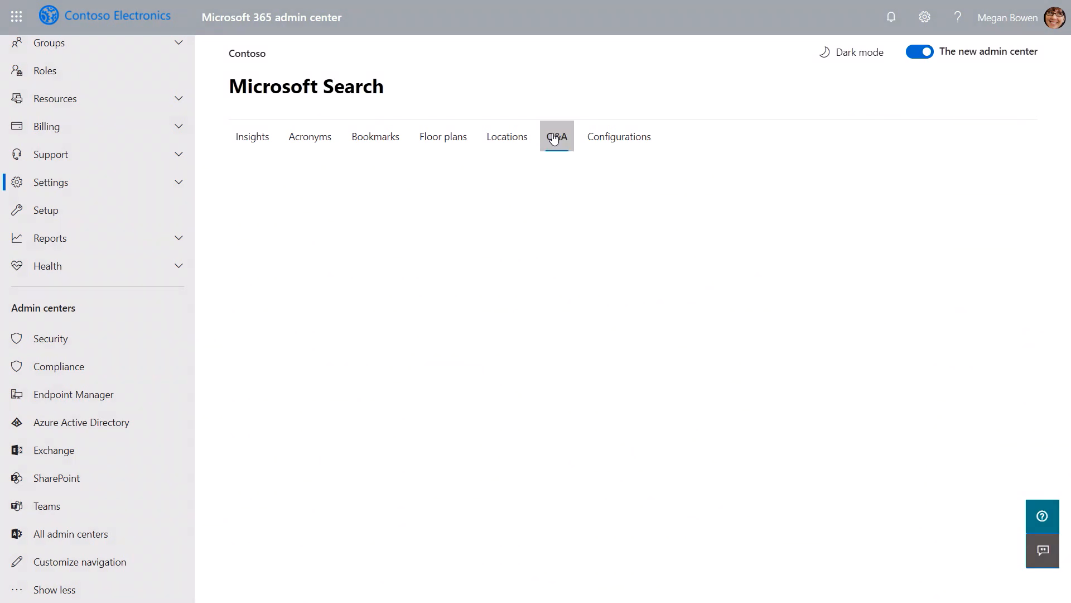
{"action": "left_click", "coordinate": [557, 136]}
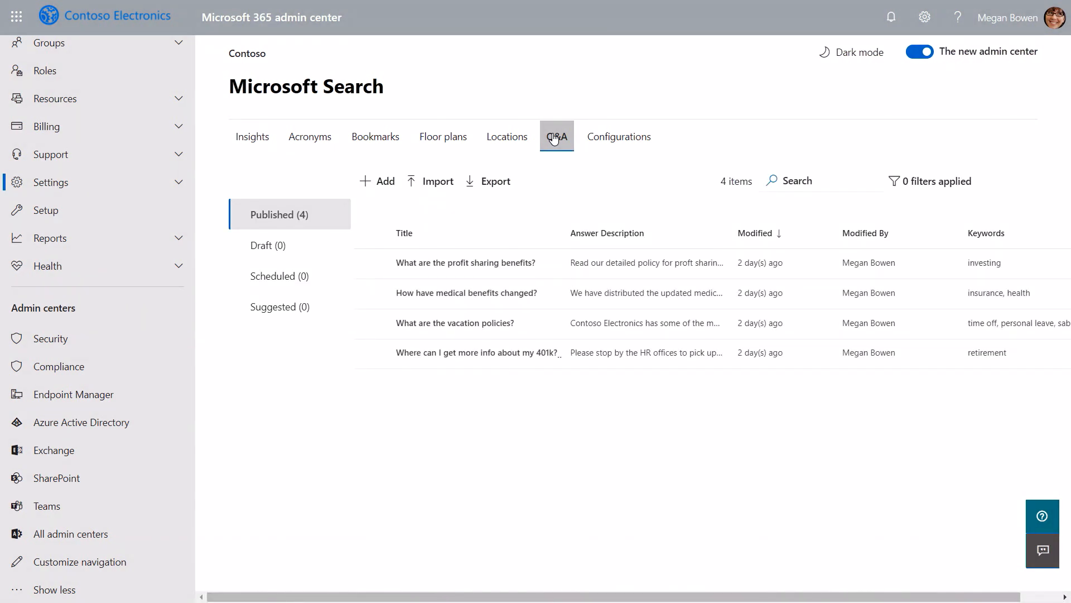
{"action": "mouse_move", "coordinate": [455, 357]}
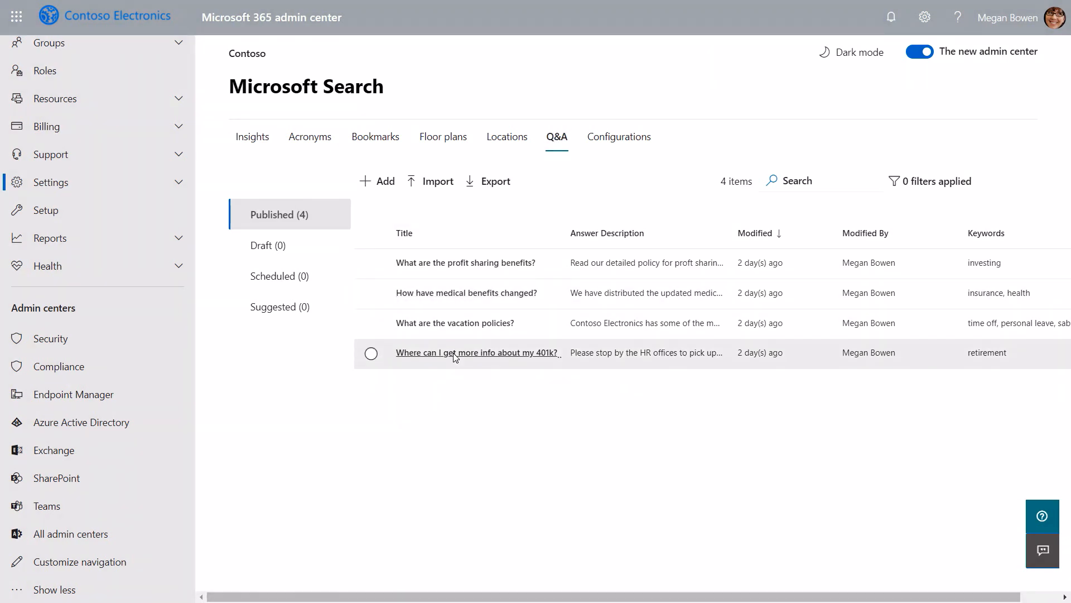
{"action": "left_click", "coordinate": [377, 181]}
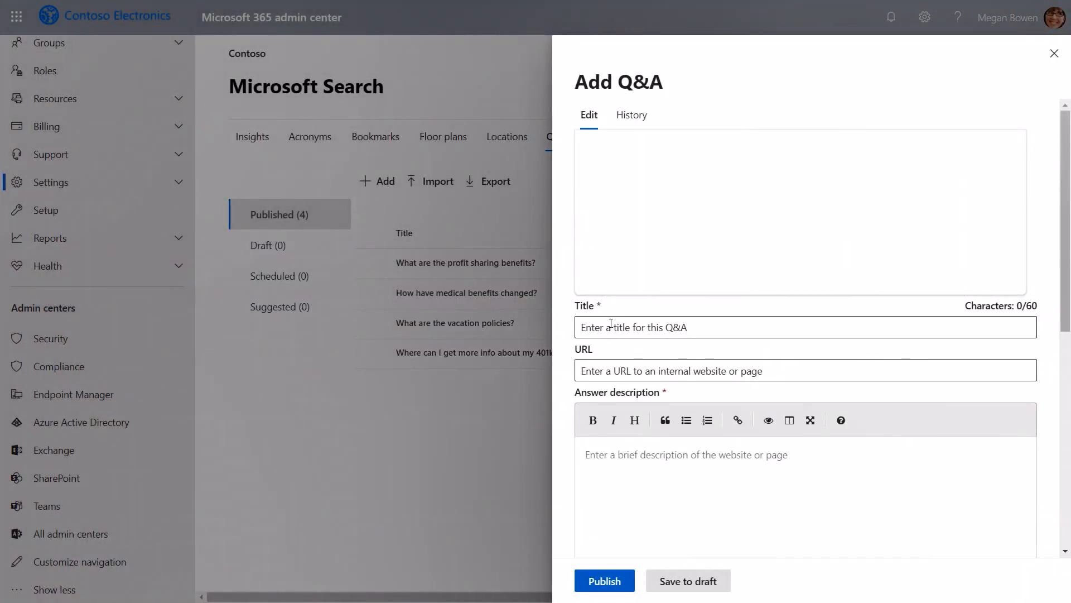
- Enter the 'Where can I find training?' Q&A with the HR learn site URL, answer and keywords
{"action": "type", "text": "Where can I find training?"}
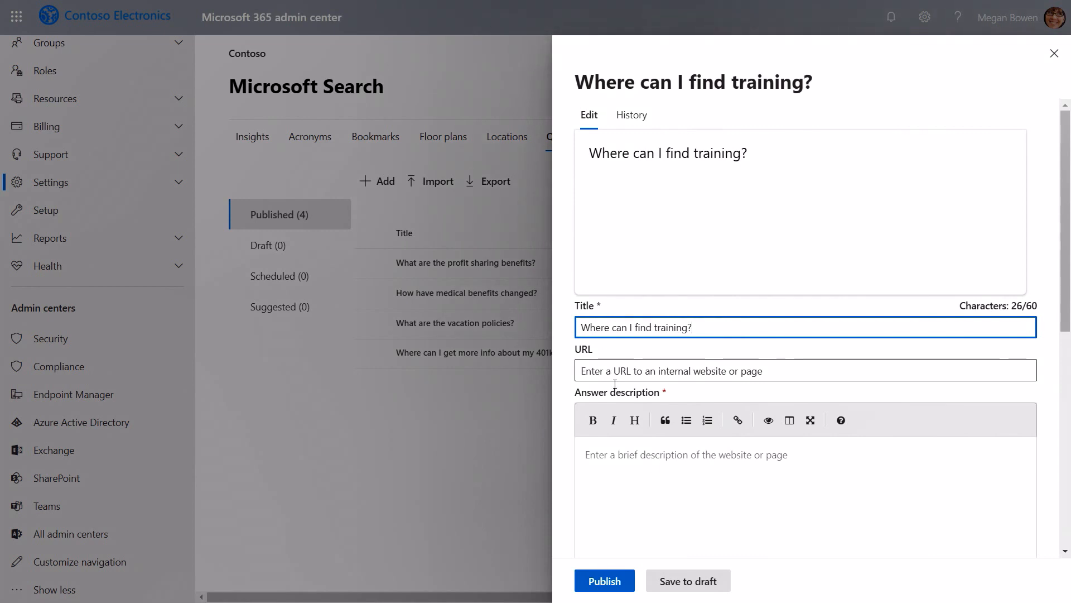
{"action": "type", "text": "https://m365x997740.sharepoint.com/sites/hr/learn"}
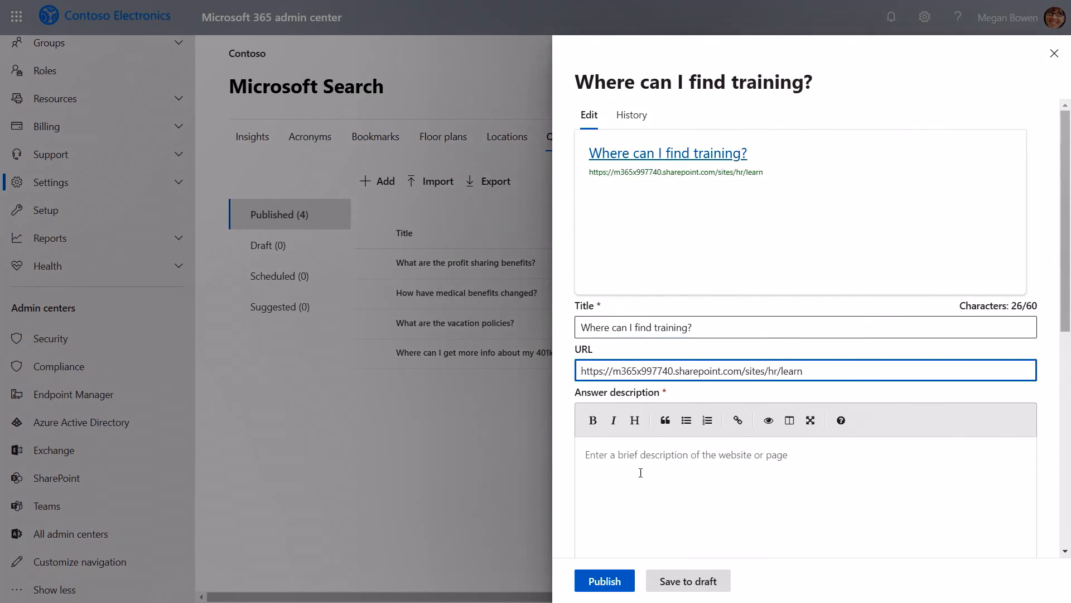
{"action": "type", "text": "Contoso learn is your portal to all resources fo"}
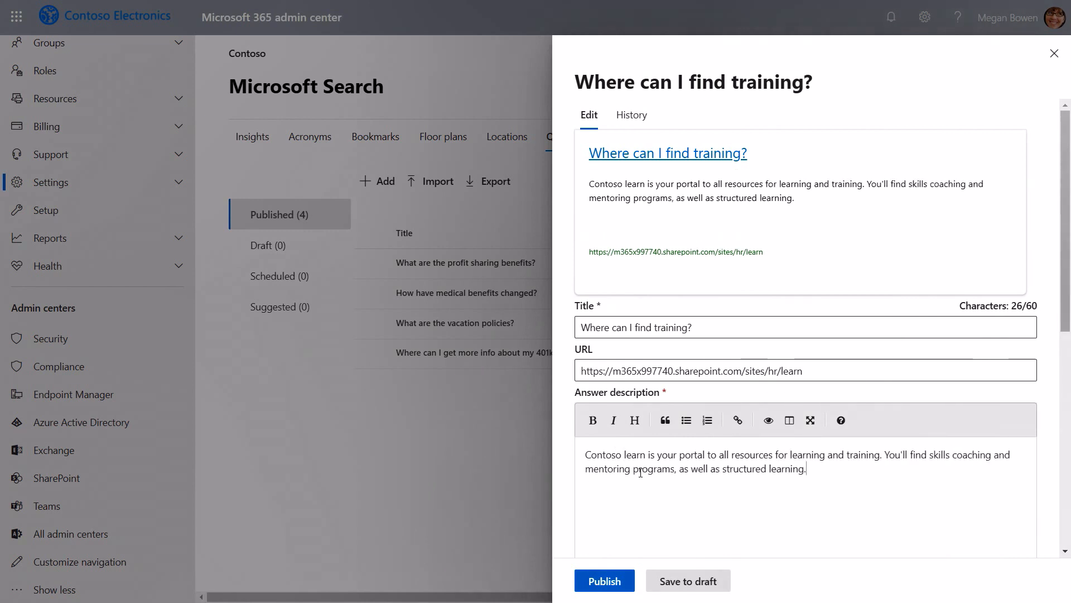
{"action": "scroll", "scroll_direction": "down", "scroll_amount": 3}
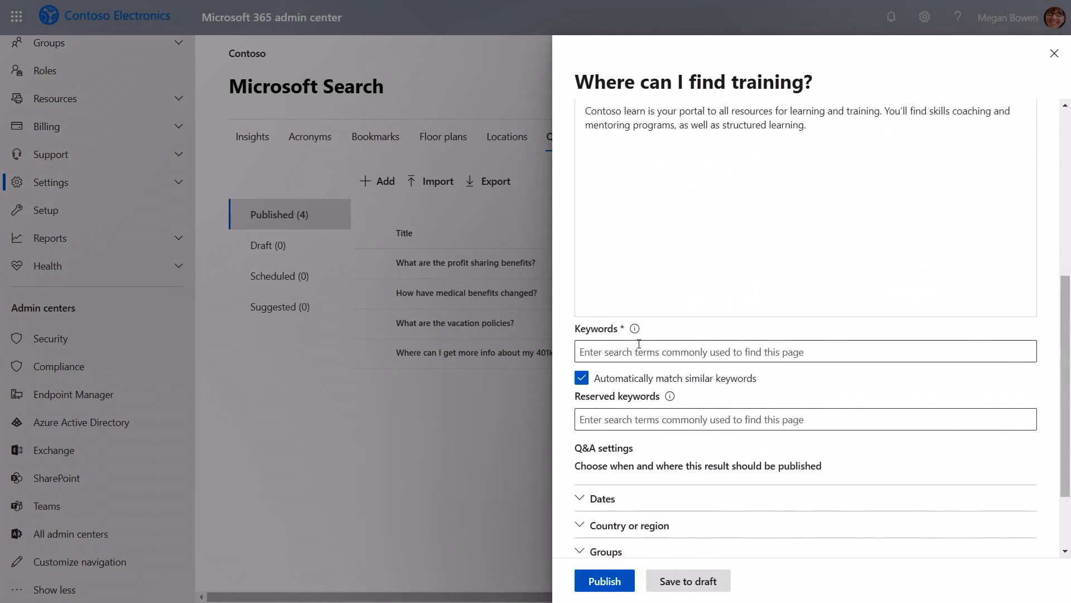
{"action": "type", "text": "learn"}
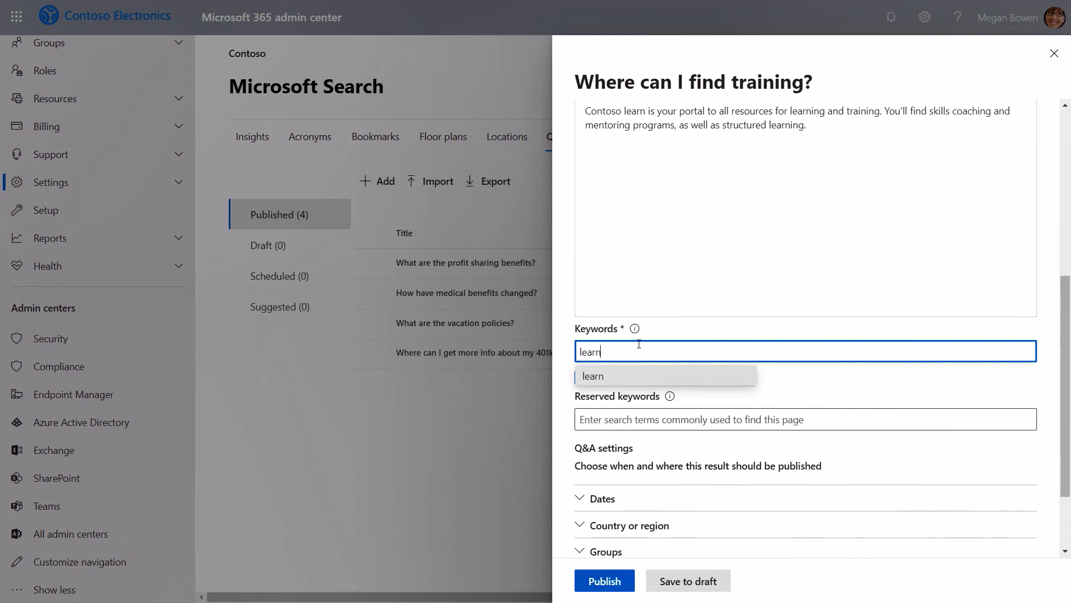
{"action": "left_click", "coordinate": [594, 375]}
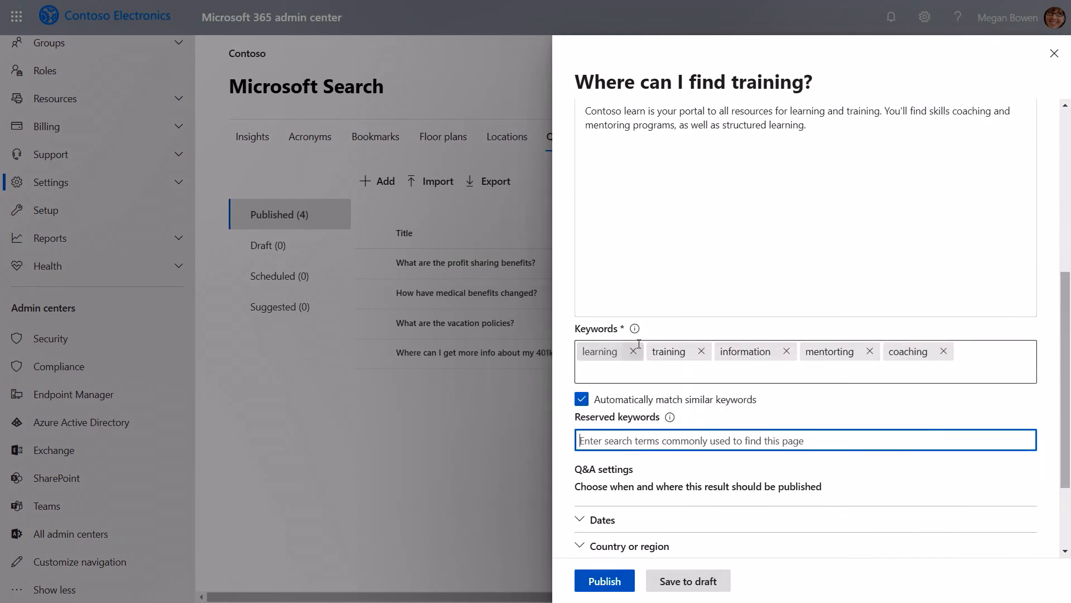
- Review the Device & OS and Targeted variations options, then publish the training Q&A
{"action": "scroll", "scroll_direction": "down", "scroll_amount": 3}
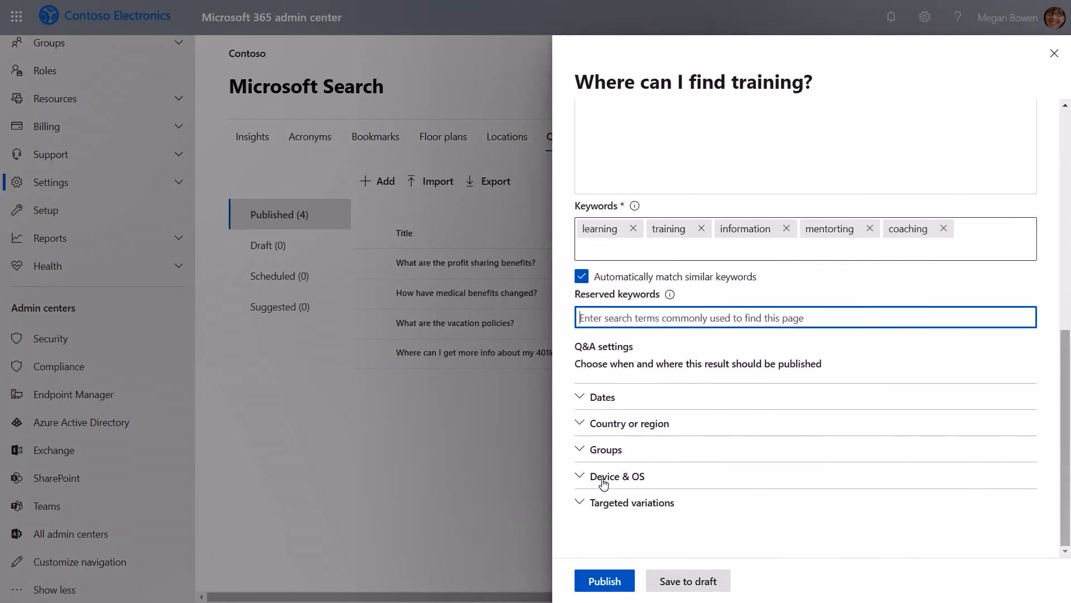
{"action": "left_click", "coordinate": [617, 476]}
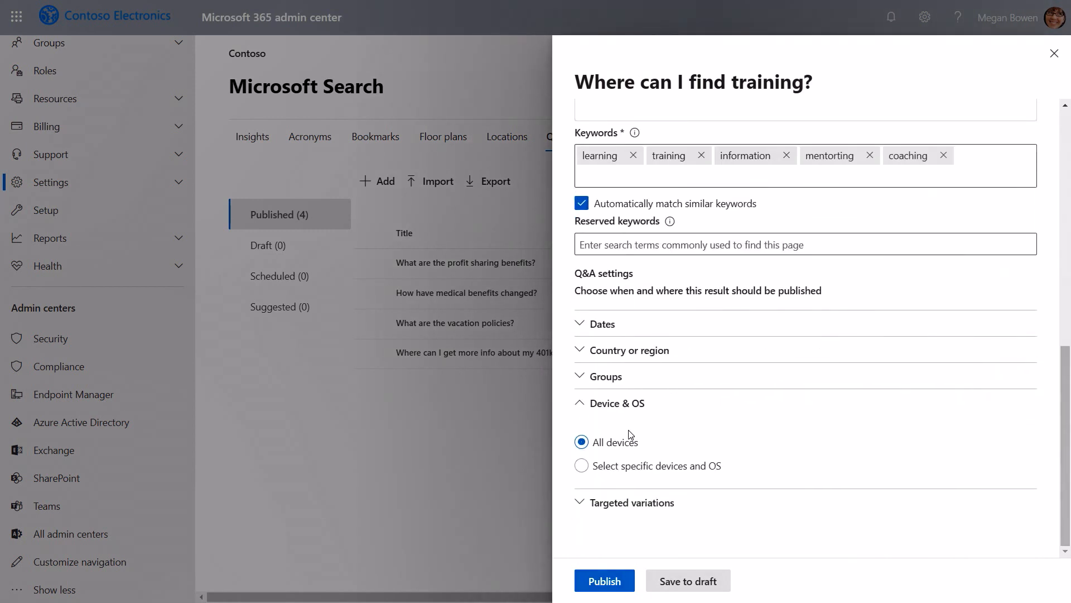
{"action": "left_click", "coordinate": [631, 503]}
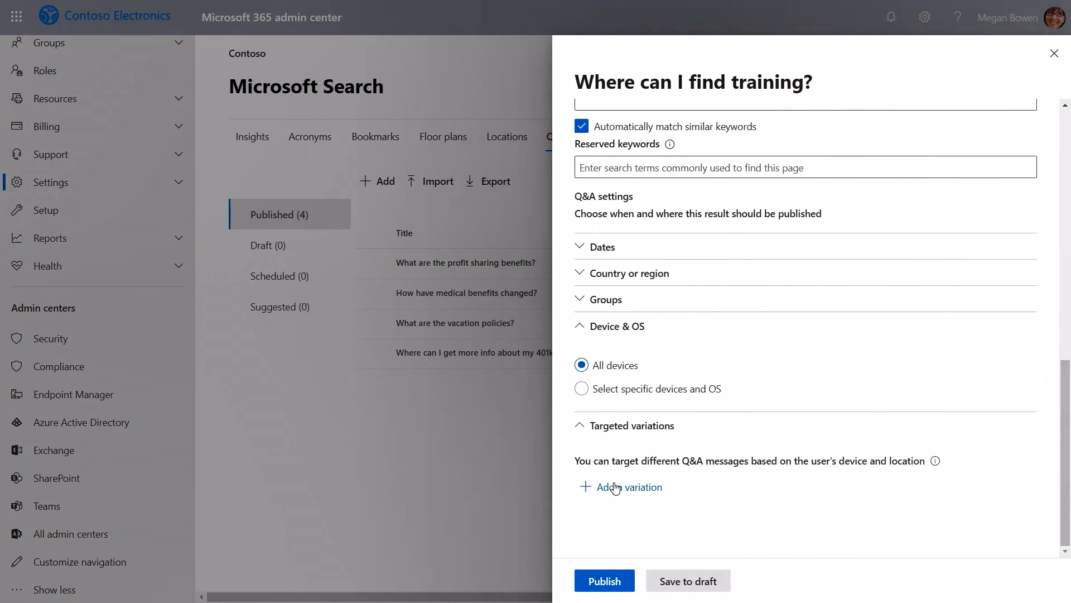
{"action": "left_click", "coordinate": [604, 580]}
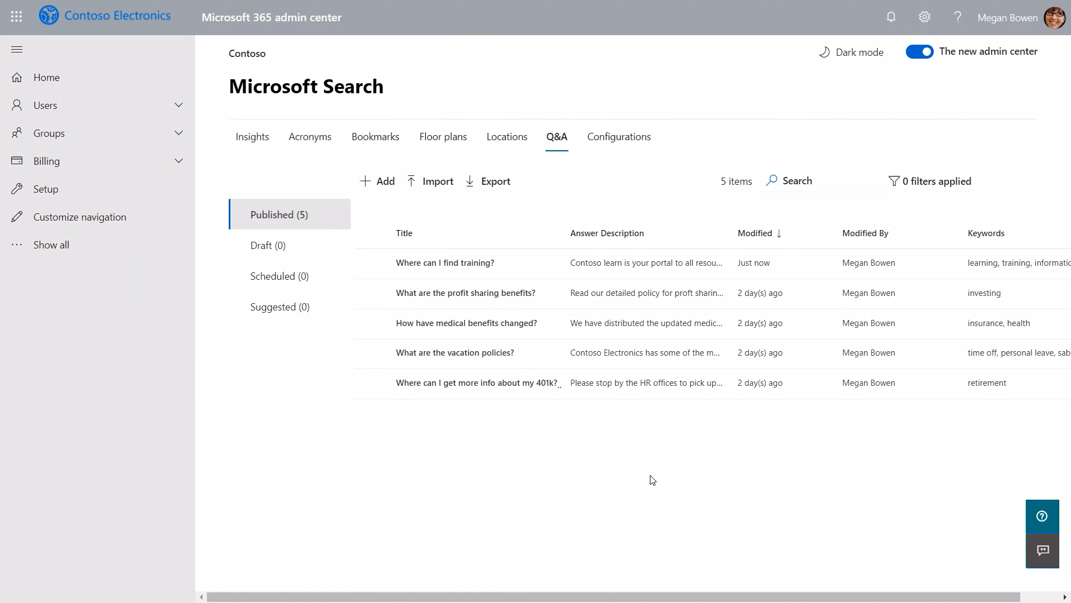
{"action": "mouse_move", "coordinate": [519, 413]}
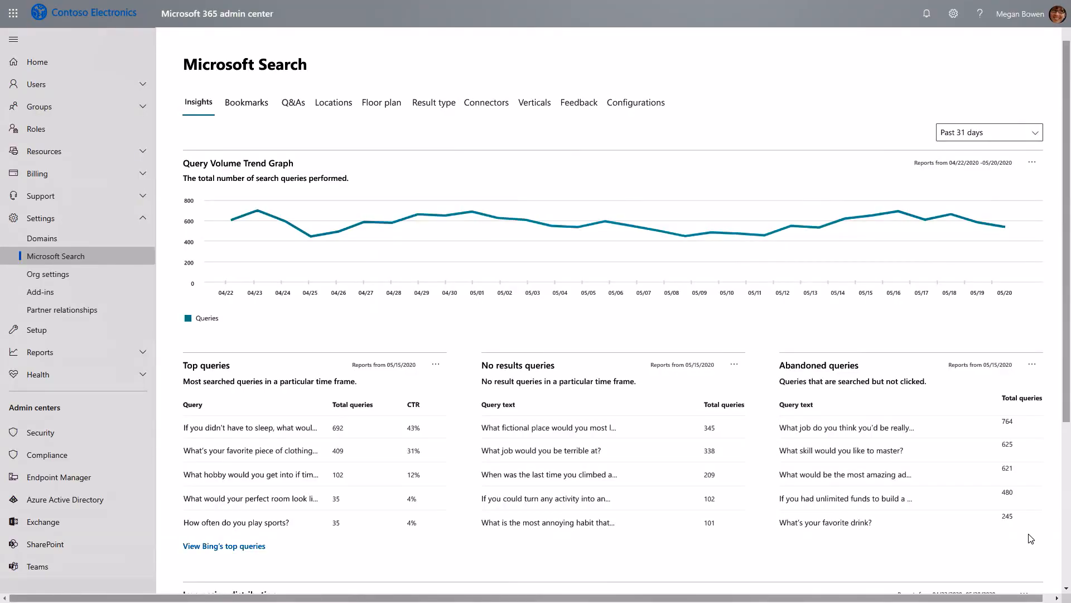
- Scroll through the Search insights charts on query volume, top queries and impression distribution
{"action": "scroll", "scroll_direction": "down", "scroll_amount": 3}
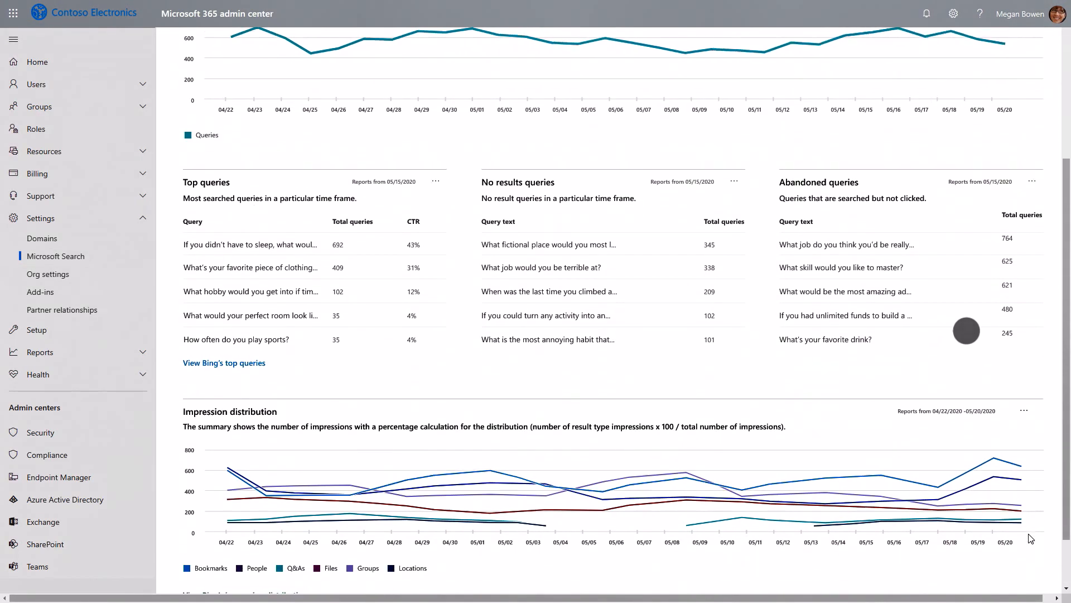
{"action": "scroll", "scroll_direction": "down", "scroll_amount": 3}
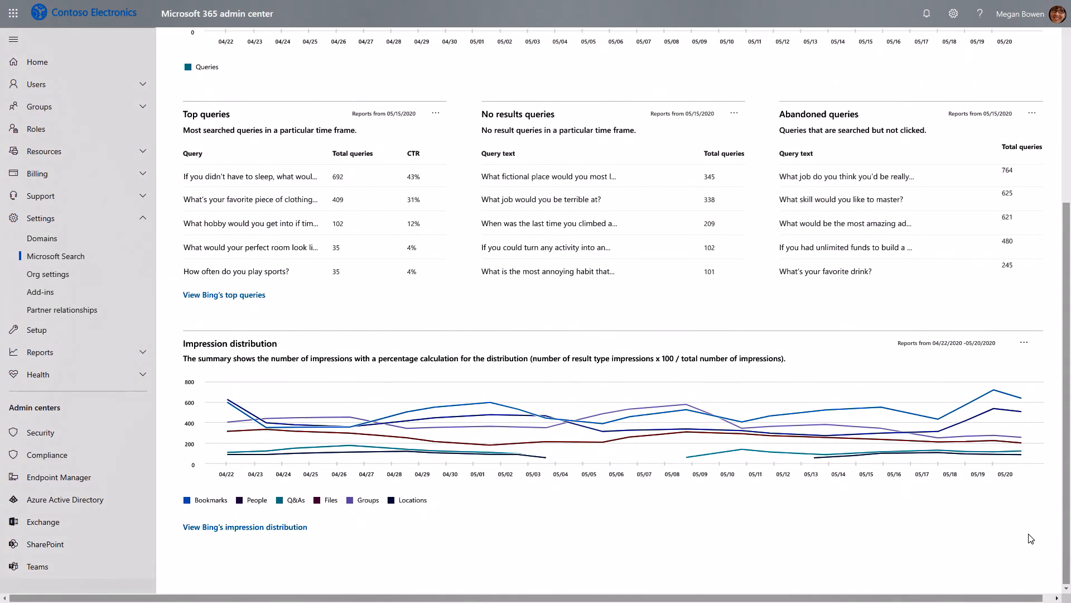